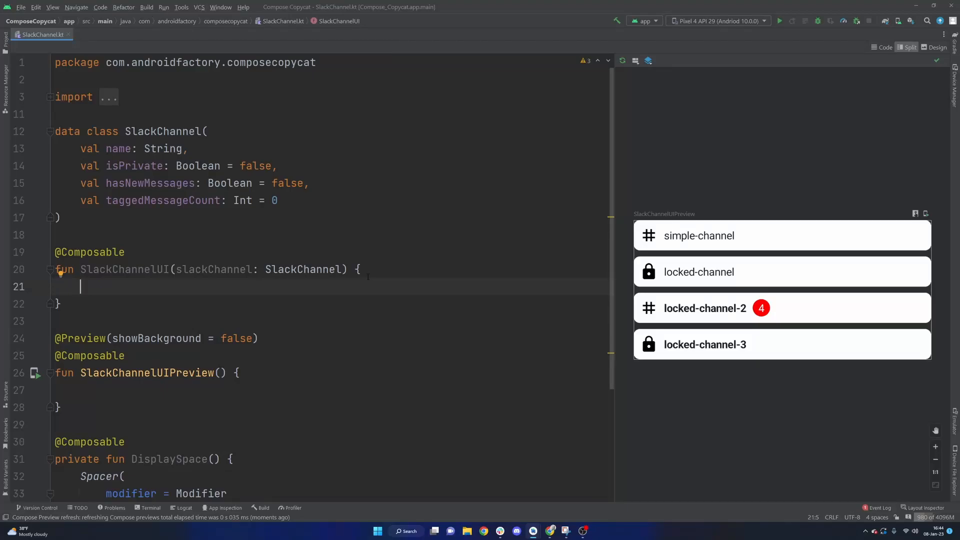
pyautogui.moveTo(328, 286)
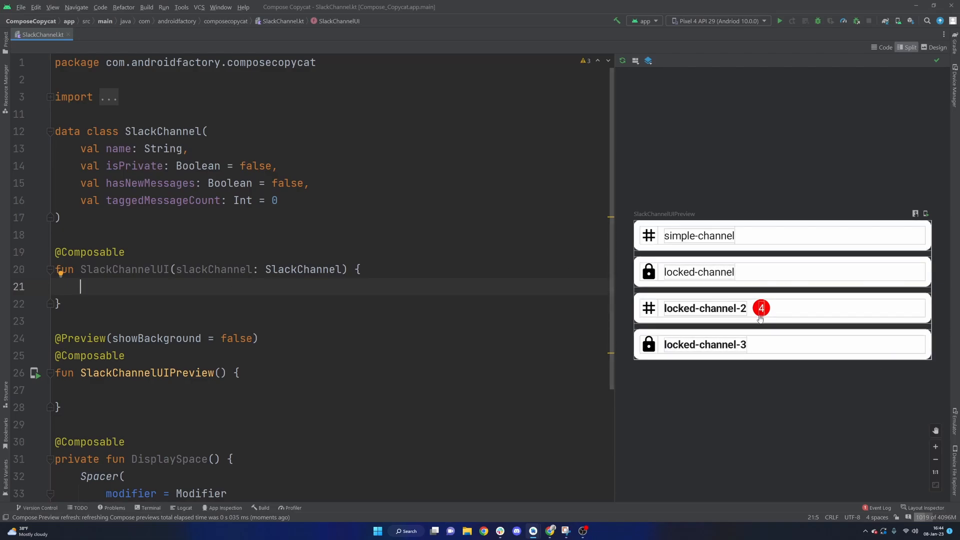
pyautogui.moveTo(783, 389)
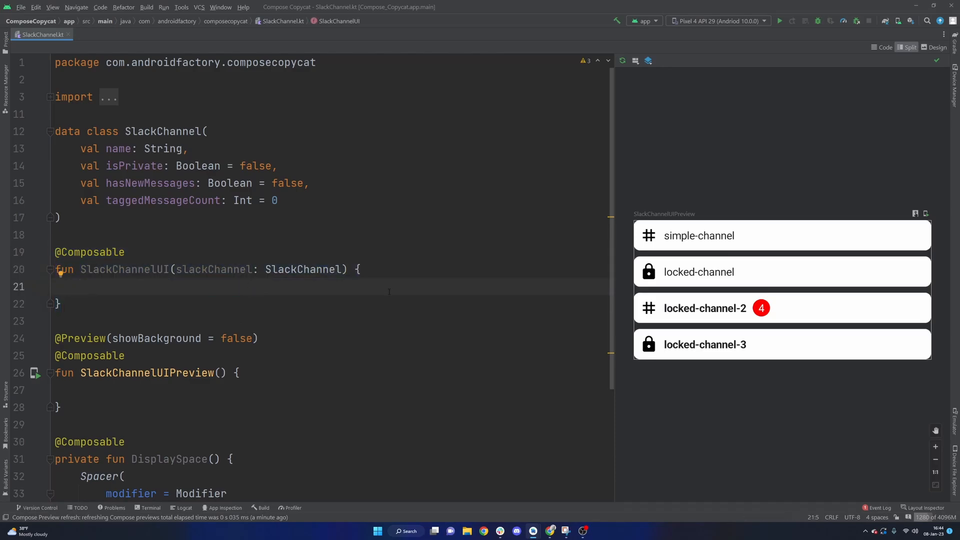
pyautogui.moveTo(747, 385)
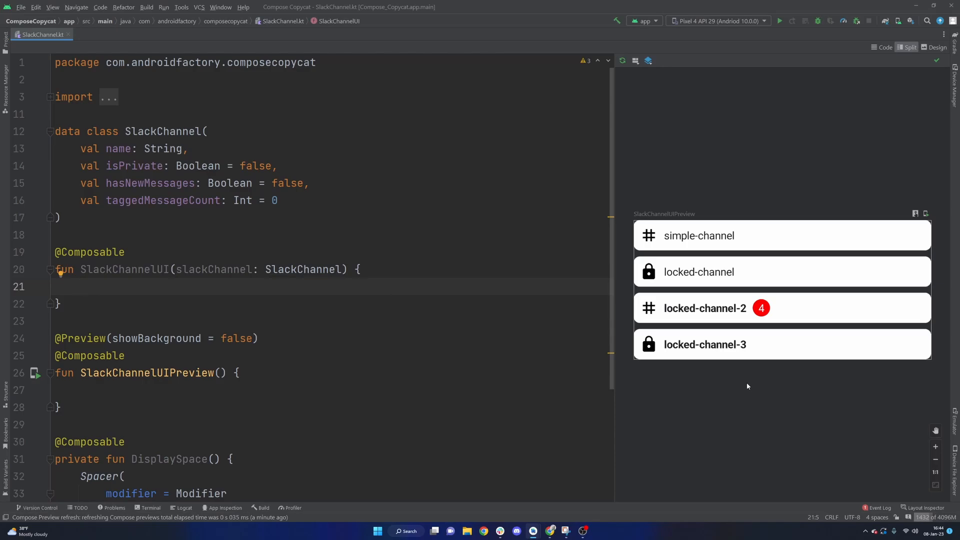
pyautogui.moveTo(723, 379)
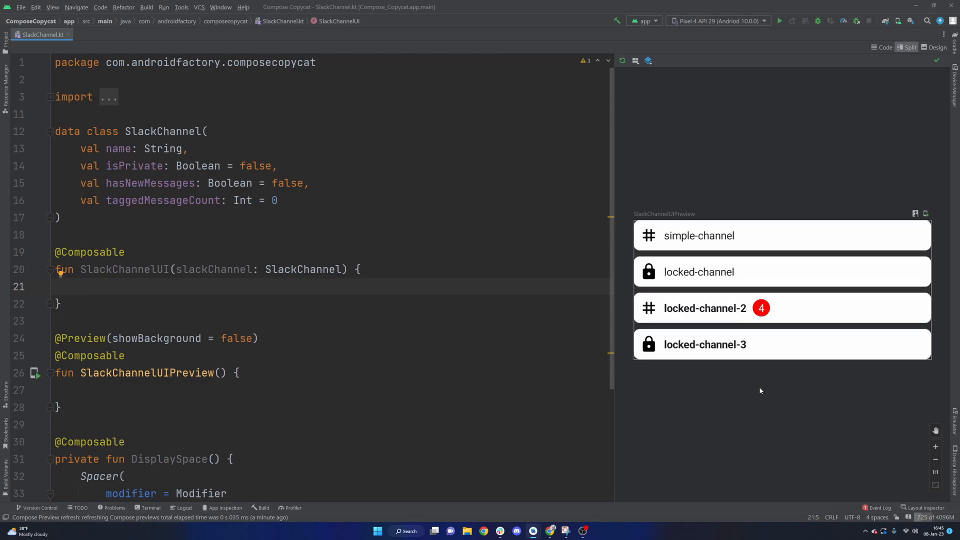
# Step: Highlight the SlackChannel properties, then return to the empty SlackChannelUI body
pyautogui.click(80, 286)
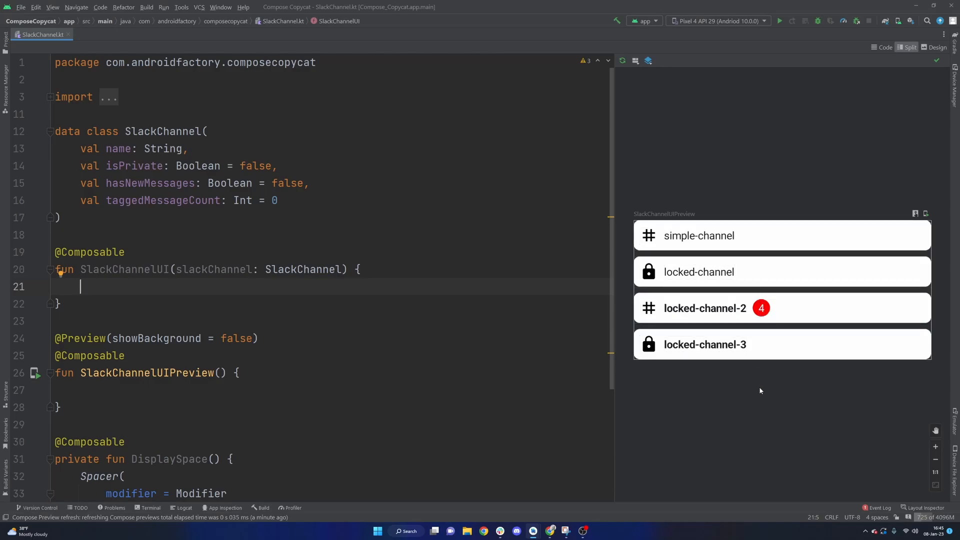
pyautogui.moveTo(742, 387)
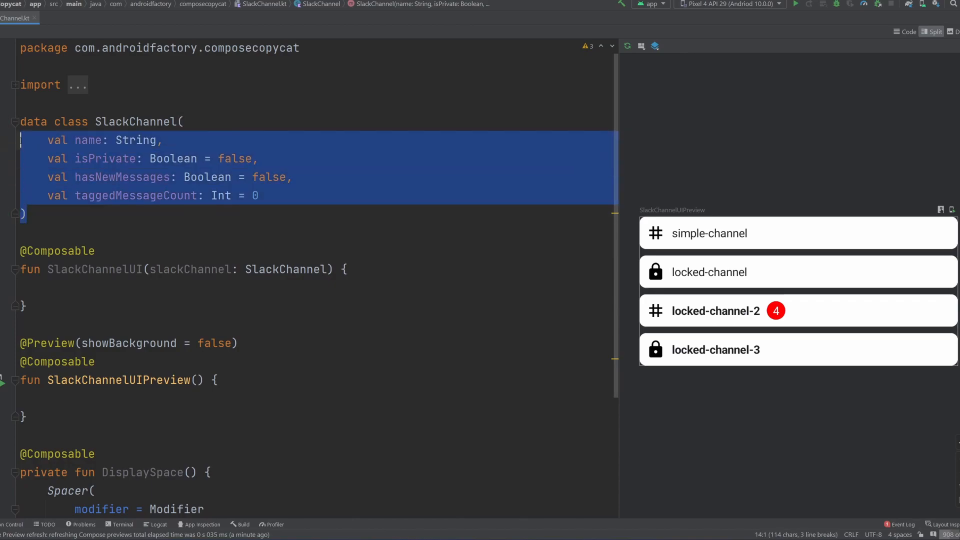
pyautogui.doubleClick(136, 121)
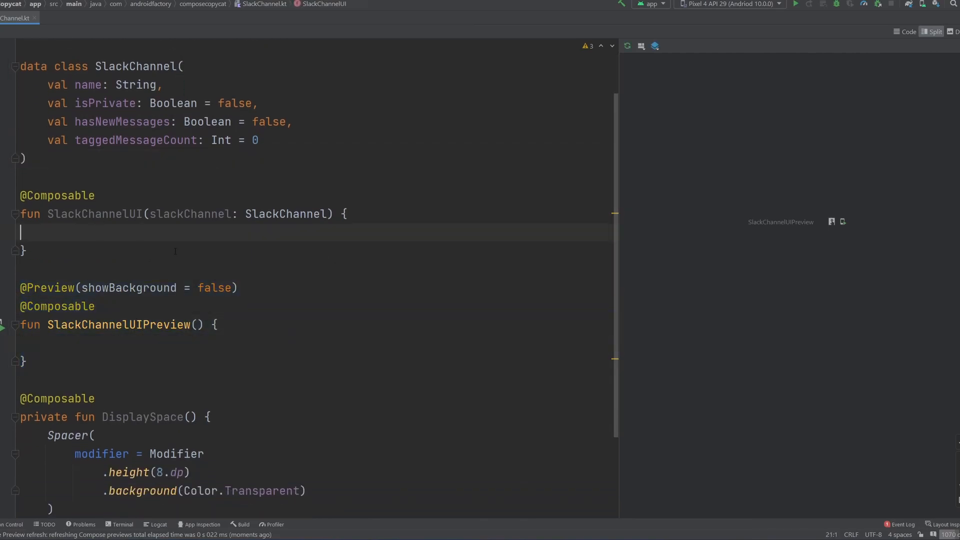
pyautogui.doubleClick(93, 213)
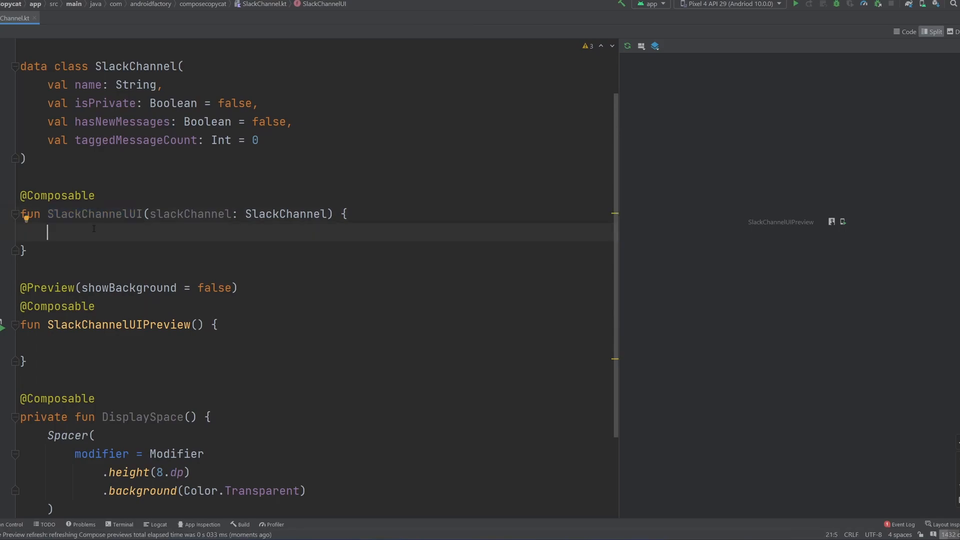
# Step: Declare val icon = if (slackChannel.isPrivate) Icons.Filled.Lock else Icons.Filled.Tag
pyautogui.doubleClick(106, 103)
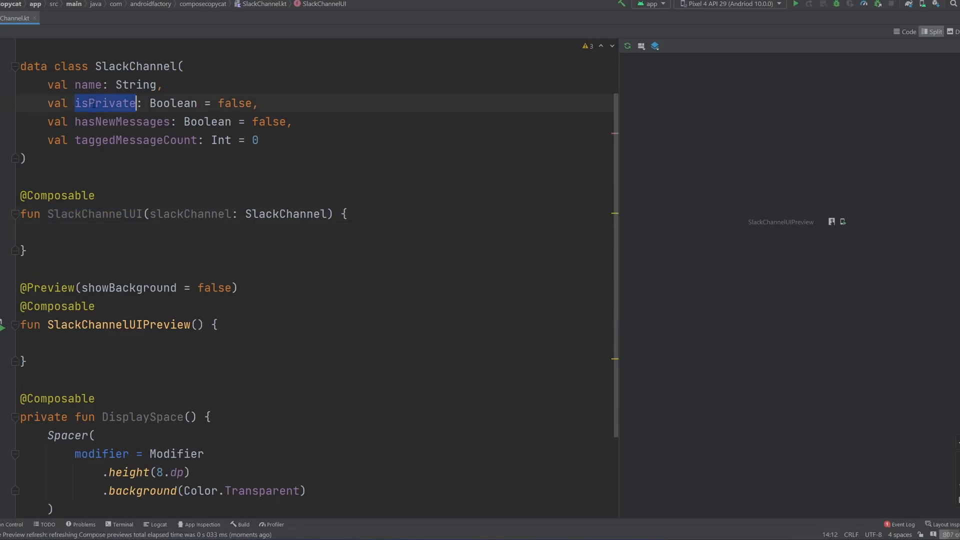
pyautogui.write('va')
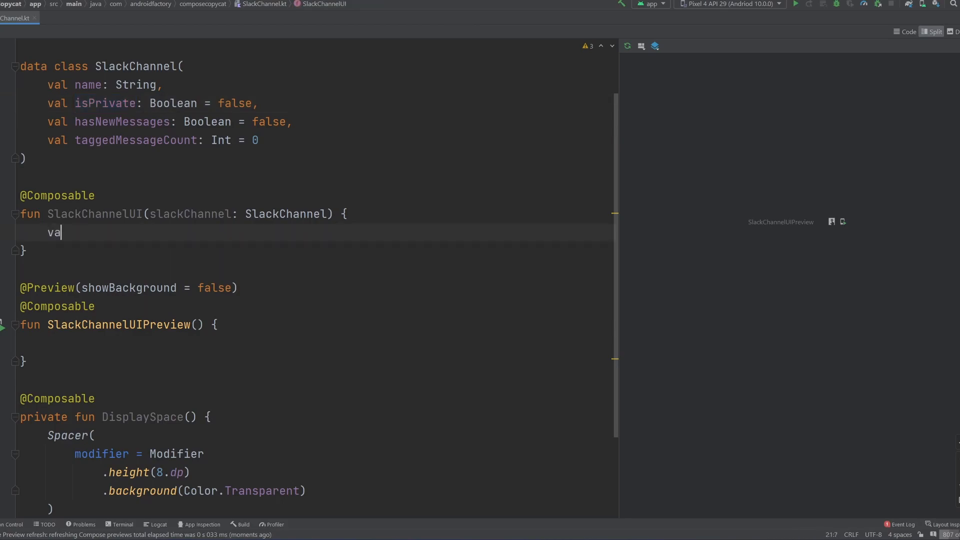
pyautogui.write('l')
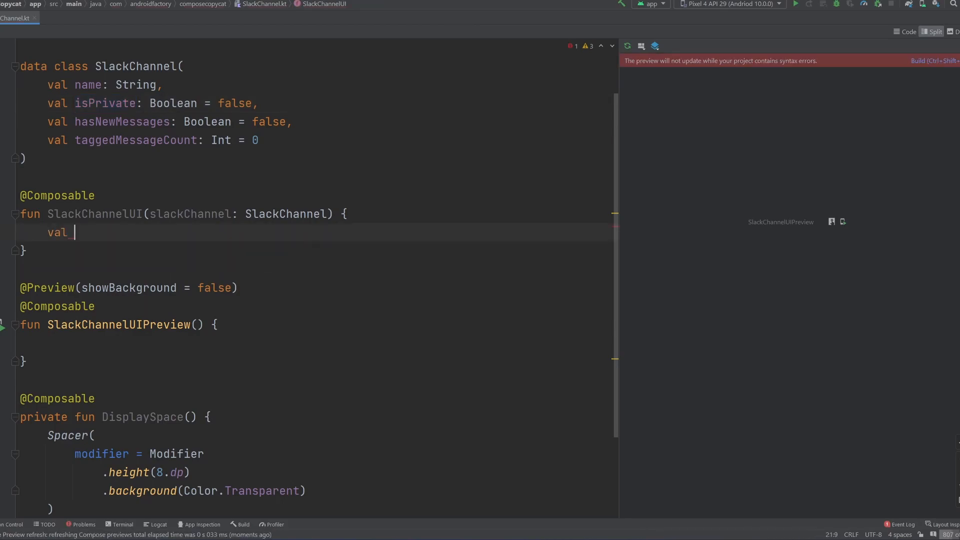
pyautogui.write('icon = i')
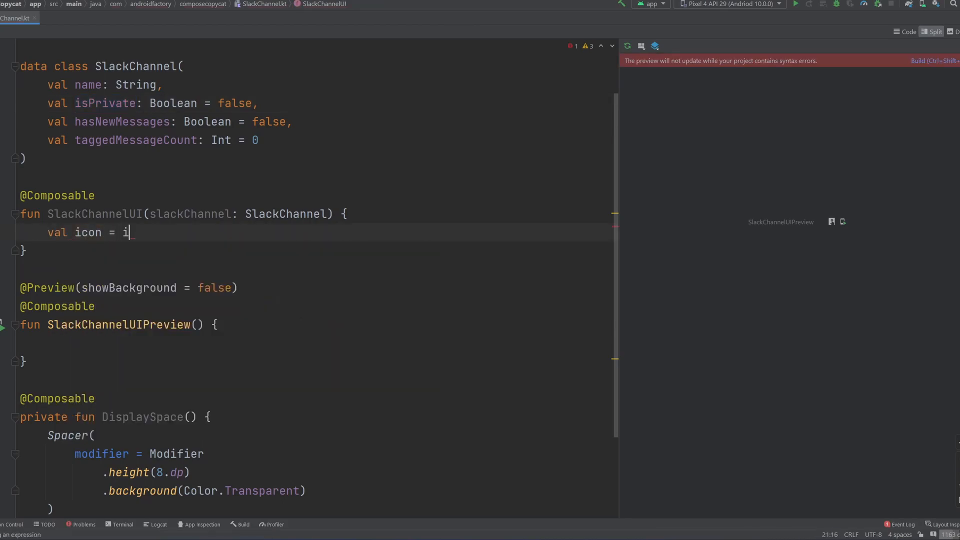
pyautogui.write('if (slackChannel.isPrivate')
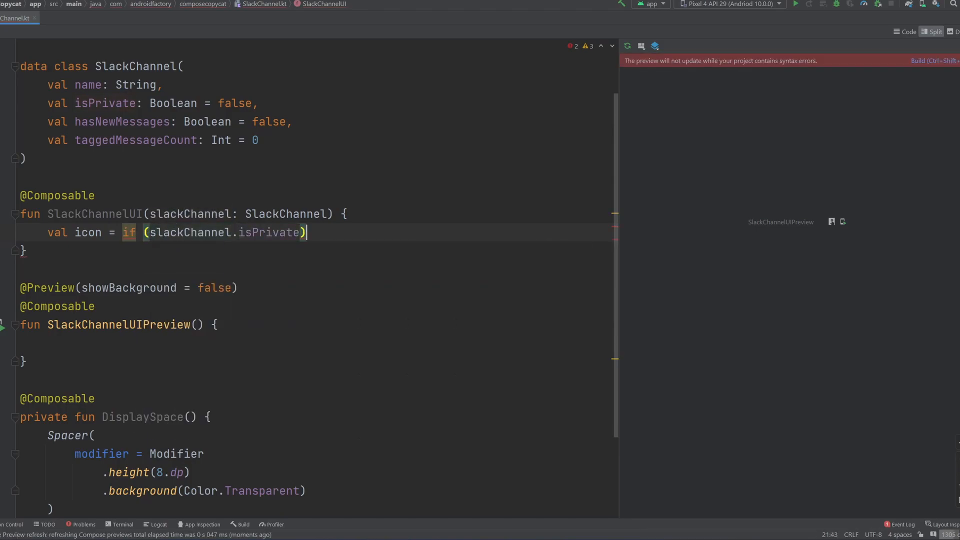
pyautogui.write('Icons.Filled')
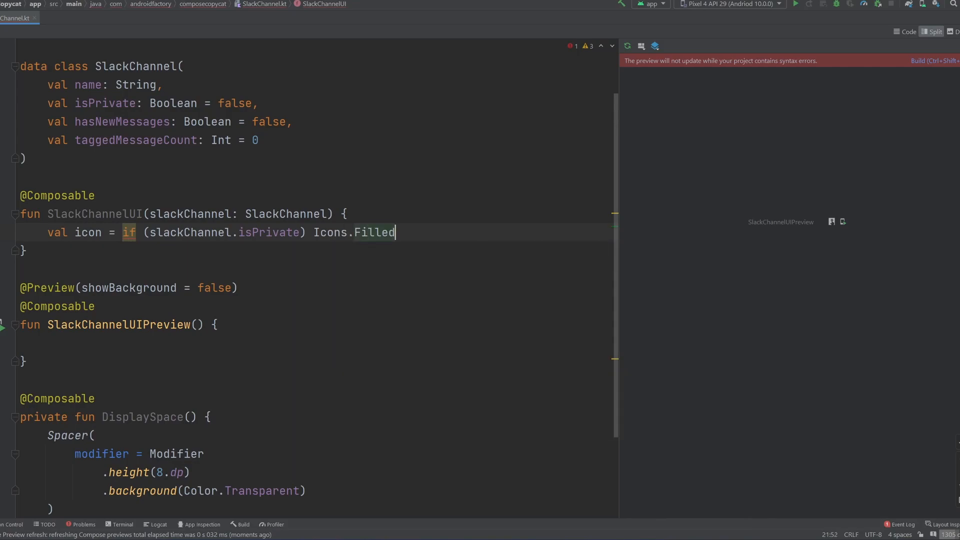
pyautogui.write('.')
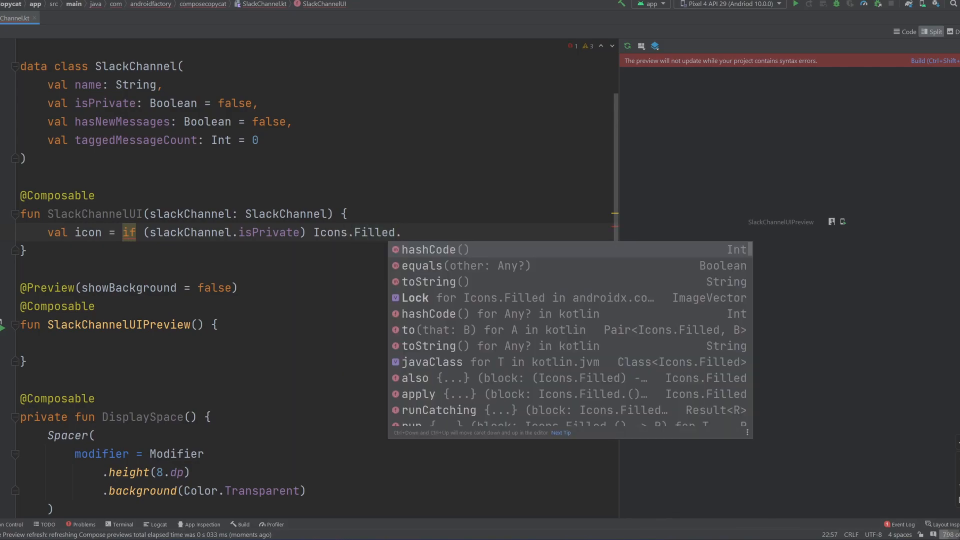
pyautogui.write('Lock else F')
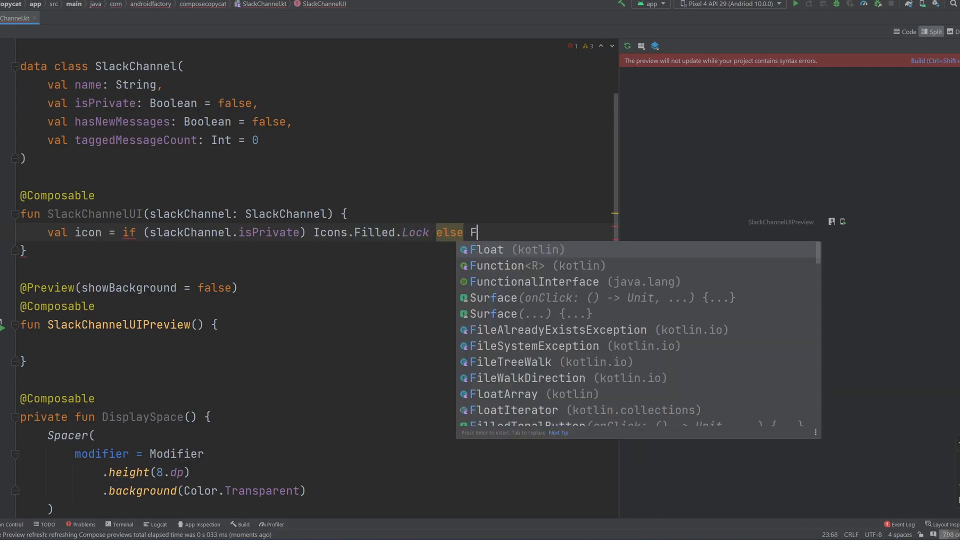
pyautogui.write('Icons.Fin')
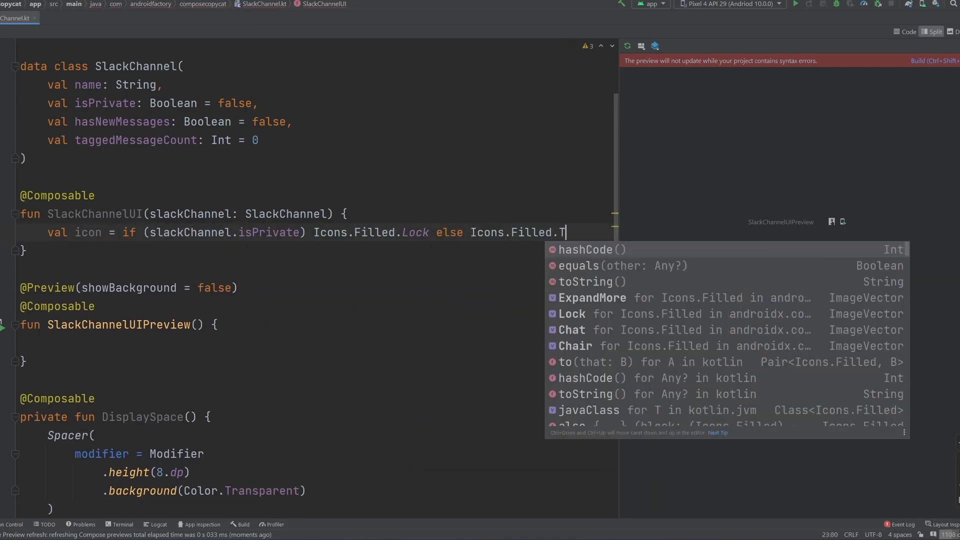
pyautogui.write('ag')
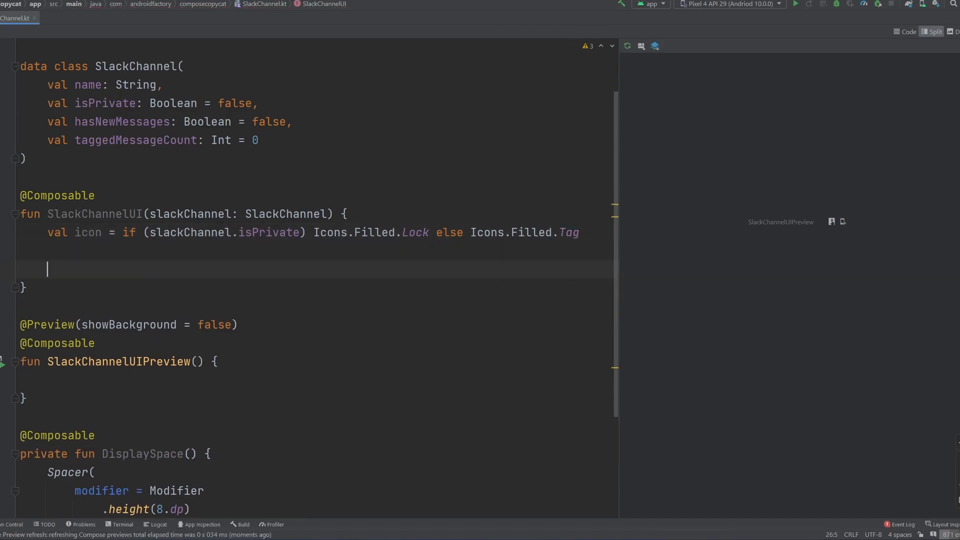
# Step: Add a Modifier.fillMaxWidth() Row containing Image(icon) with contentDescription "channel-icon"
pyautogui.write('Row')
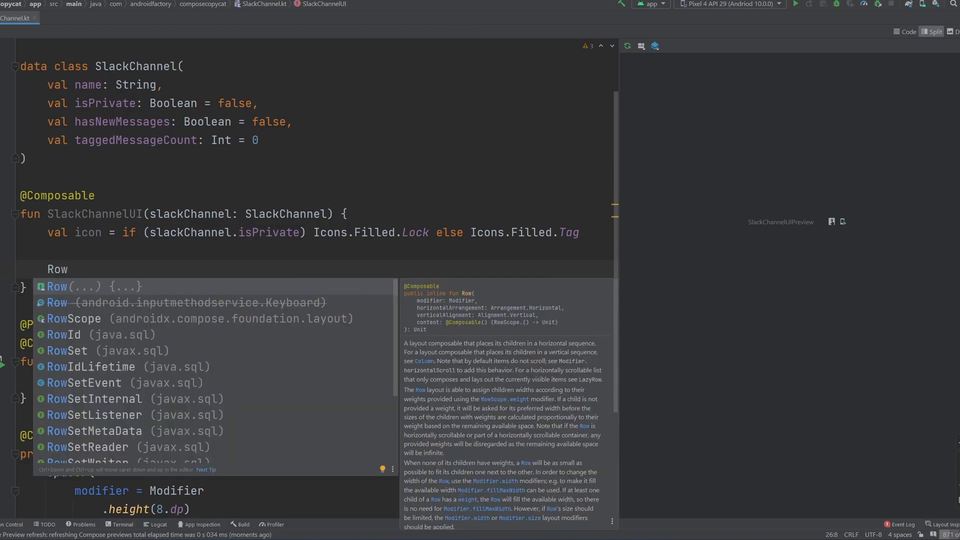
pyautogui.press('Enter')
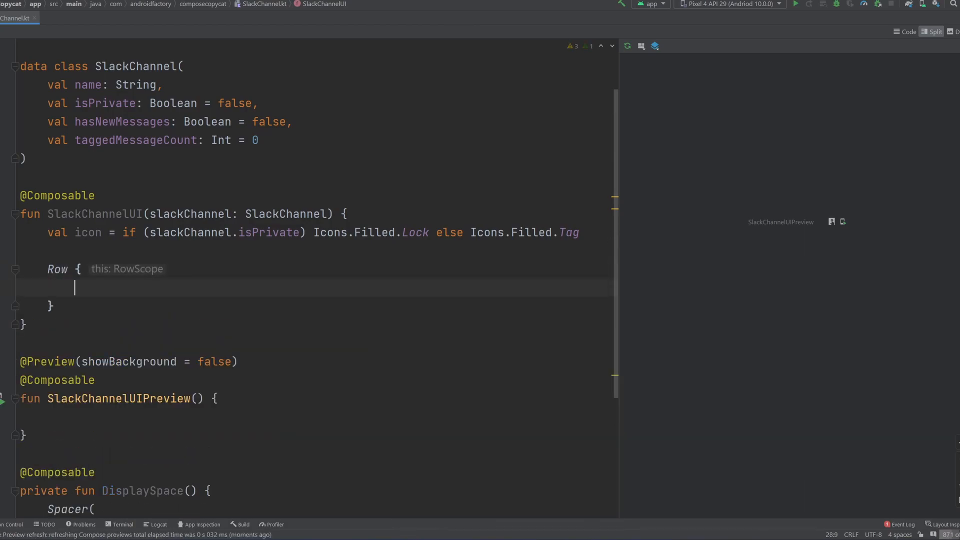
pyautogui.write('Image')
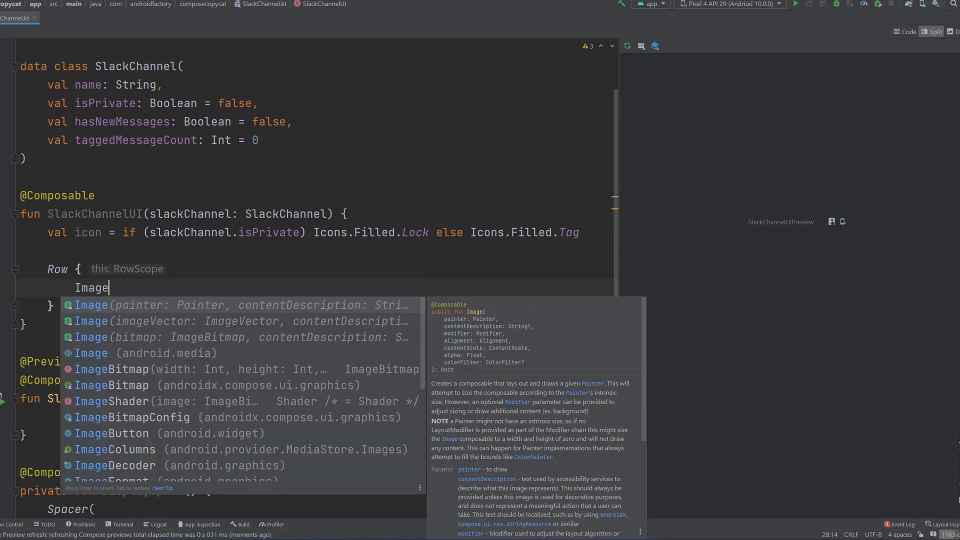
pyautogui.press('Down')
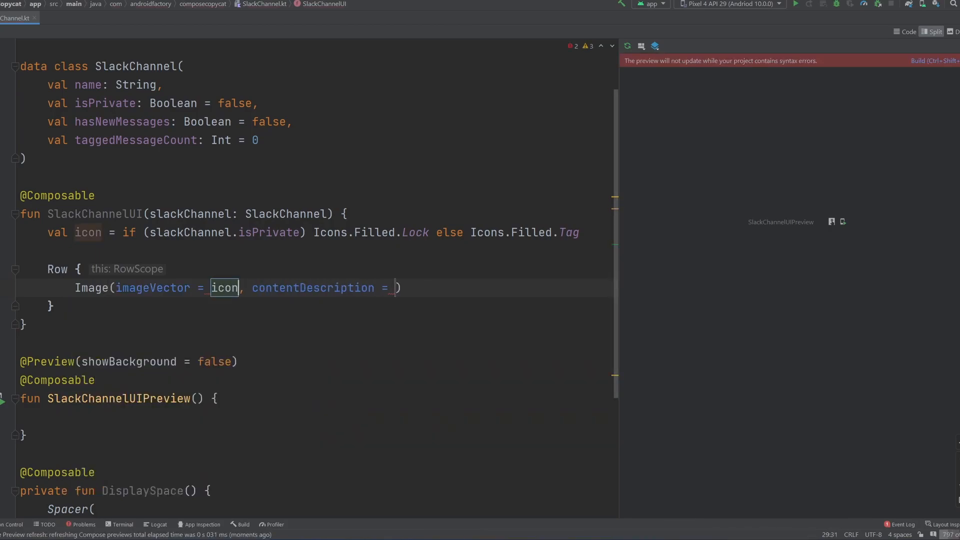
pyautogui.write('"')
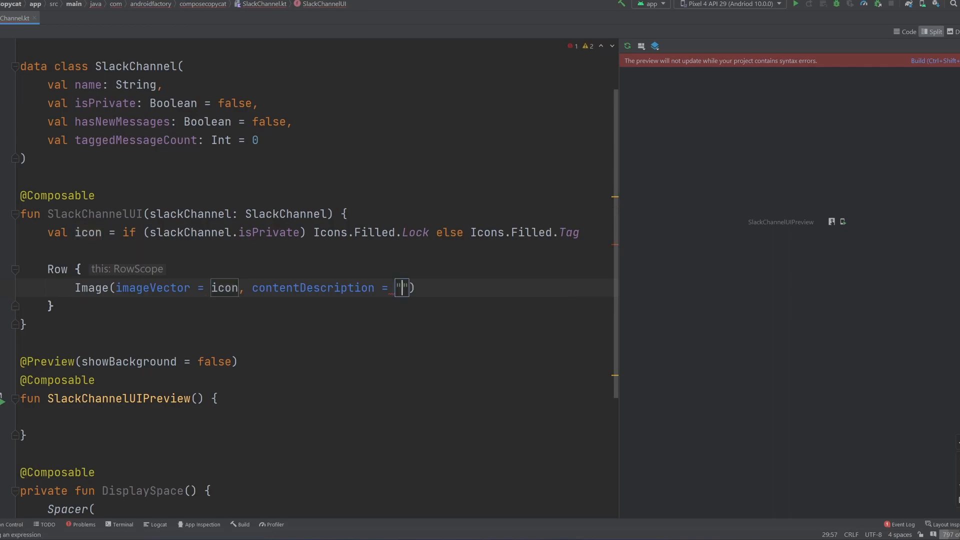
pyautogui.write('s')
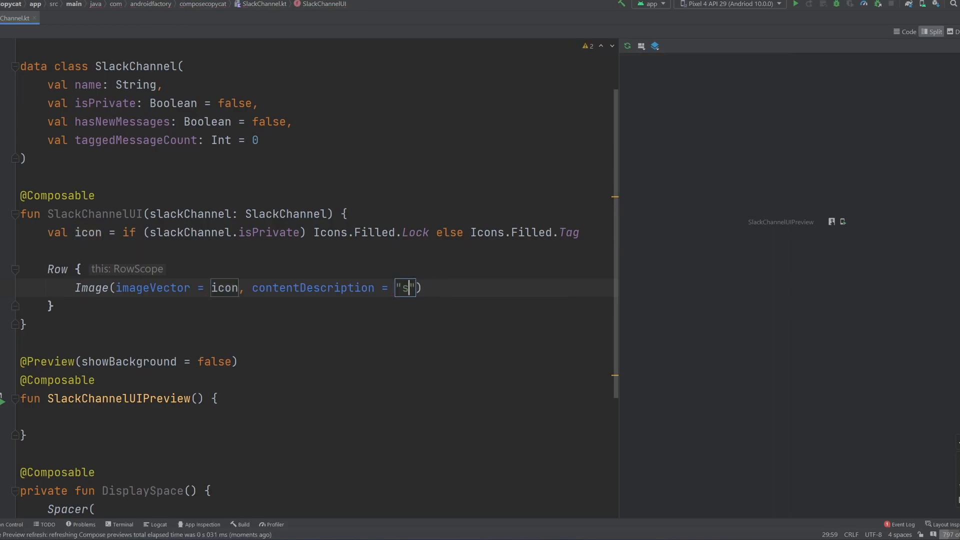
pyautogui.write('channel-icon')
pyautogui.click(120, 268)
pyautogui.write('(m')
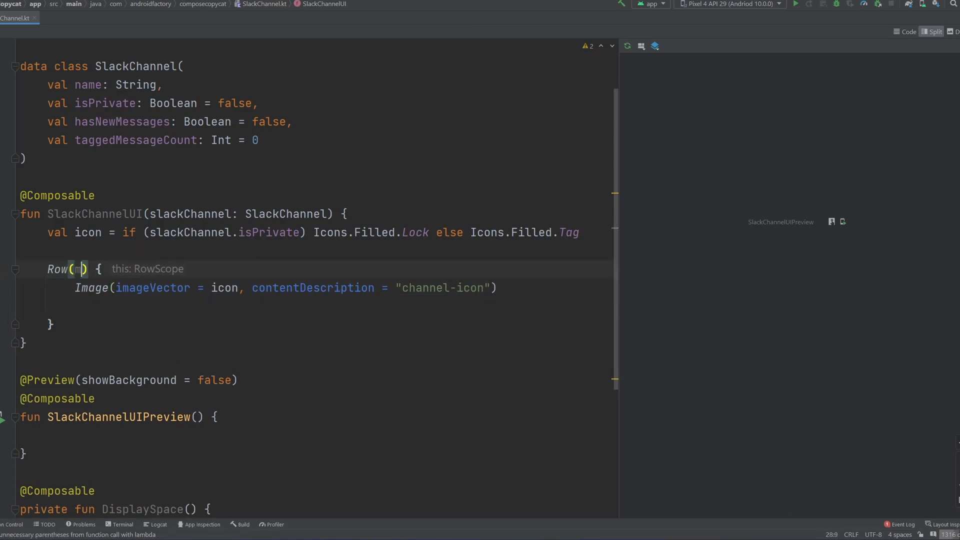
pyautogui.write('modifier = Modifier.fillMaxWidth(')
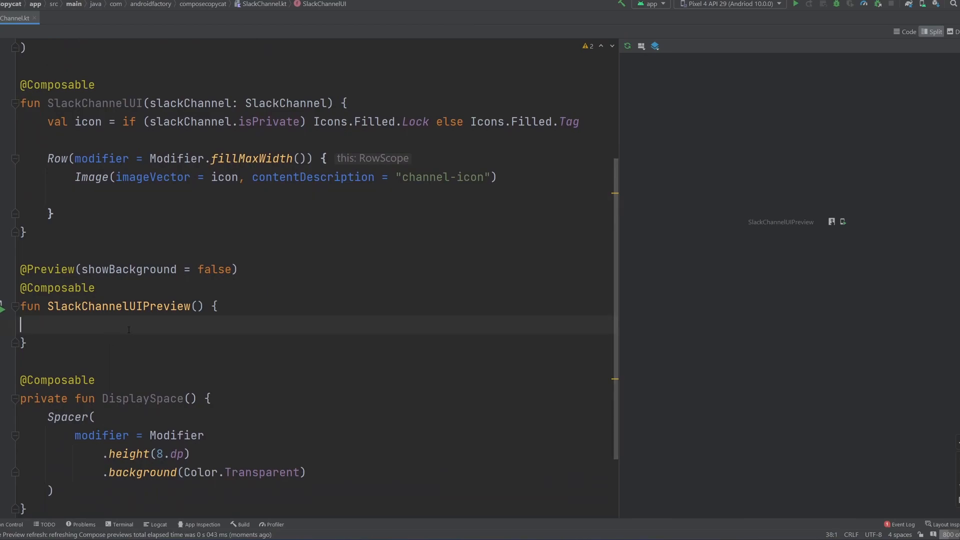
# Step: Give the preview a SlackChannel named "channel-one" with isPrivate = true, and begin Text()
pyautogui.press('tab')
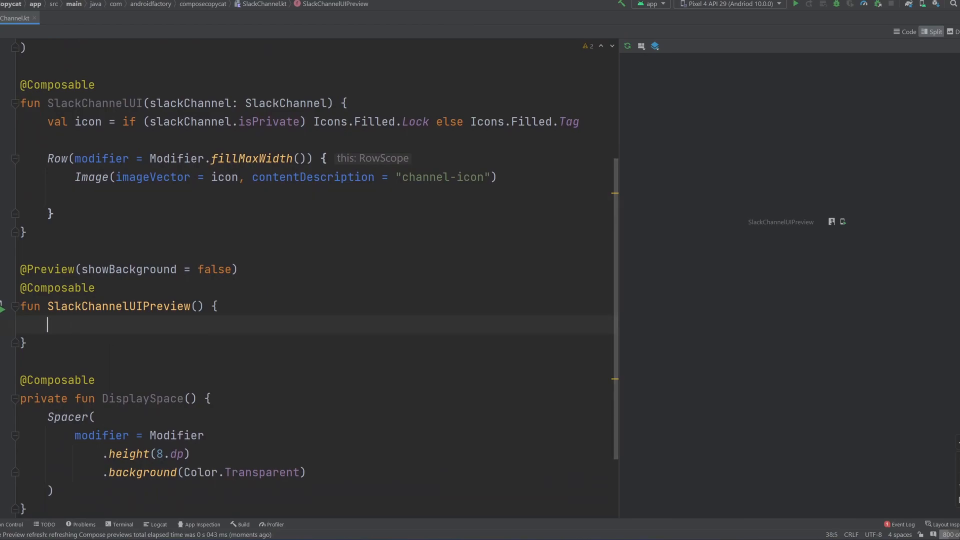
pyautogui.write('Sl')
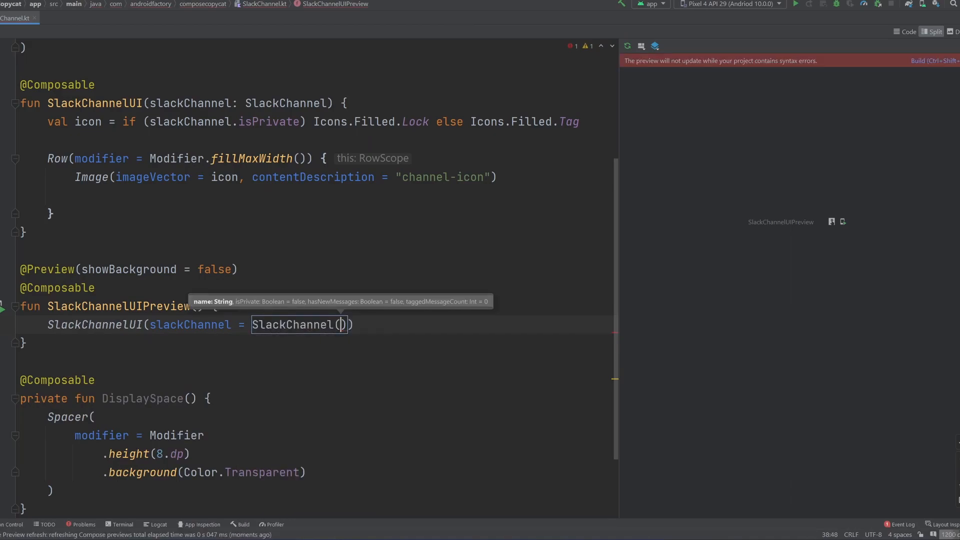
pyautogui.write('name = ""')
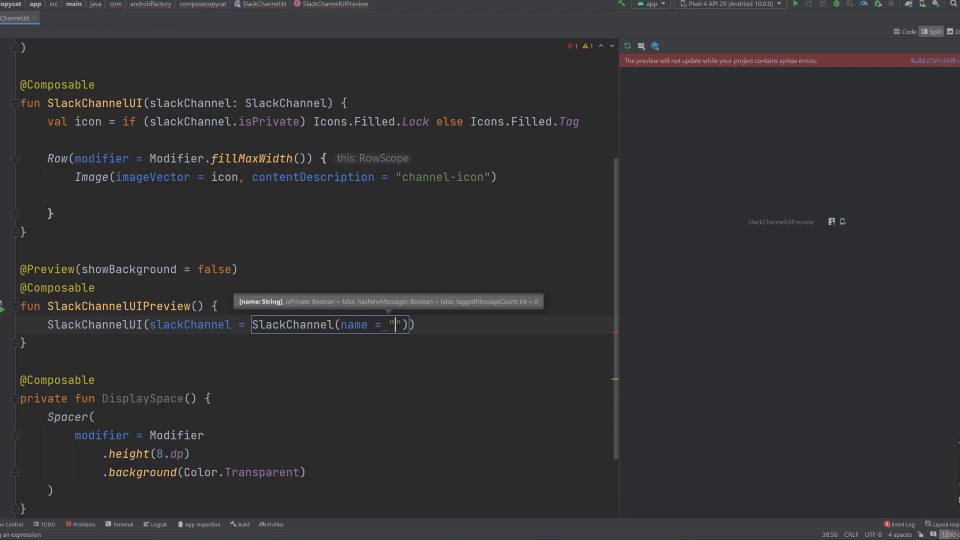
pyautogui.write('channel-one')
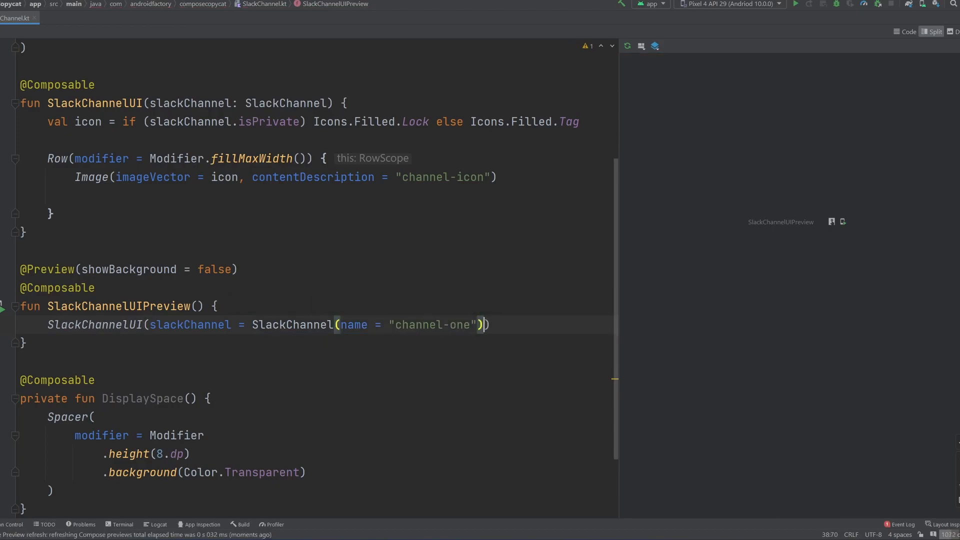
pyautogui.write(',')
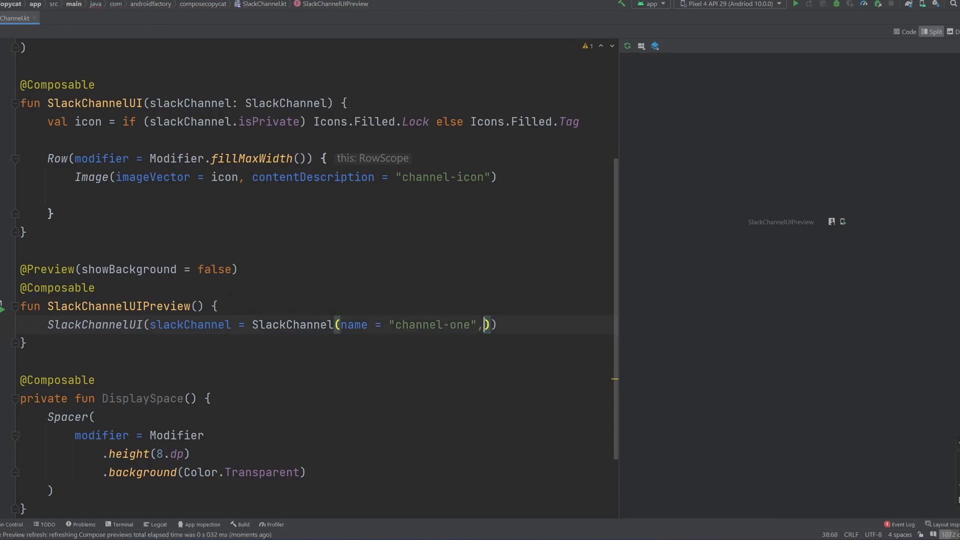
pyautogui.write('isPrivate = true')
pyautogui.click(344, 196)
pyautogui.write('Text(text = ')
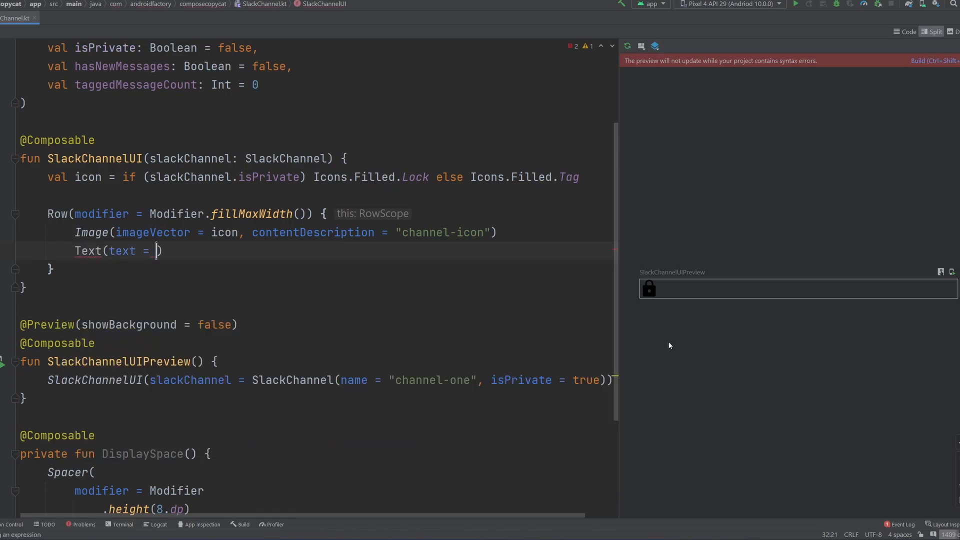
# Step: Set the Text's text argument to slackChannel.name
pyautogui.write('slackChannel')
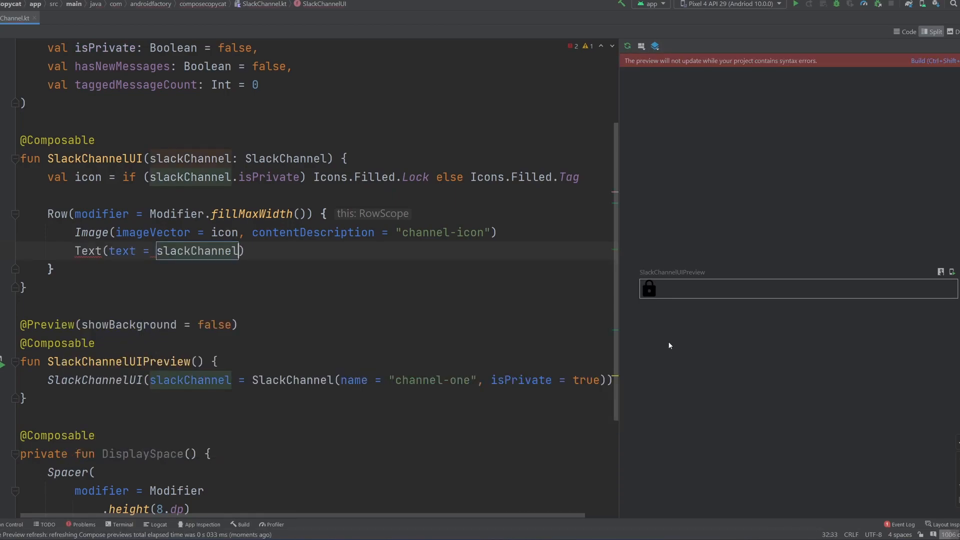
pyautogui.write(',')
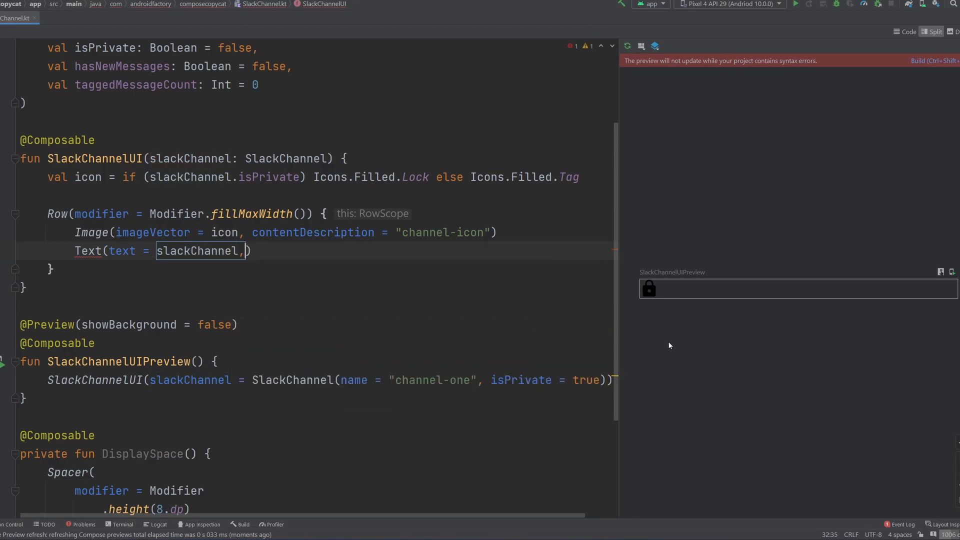
pyautogui.write('.name')
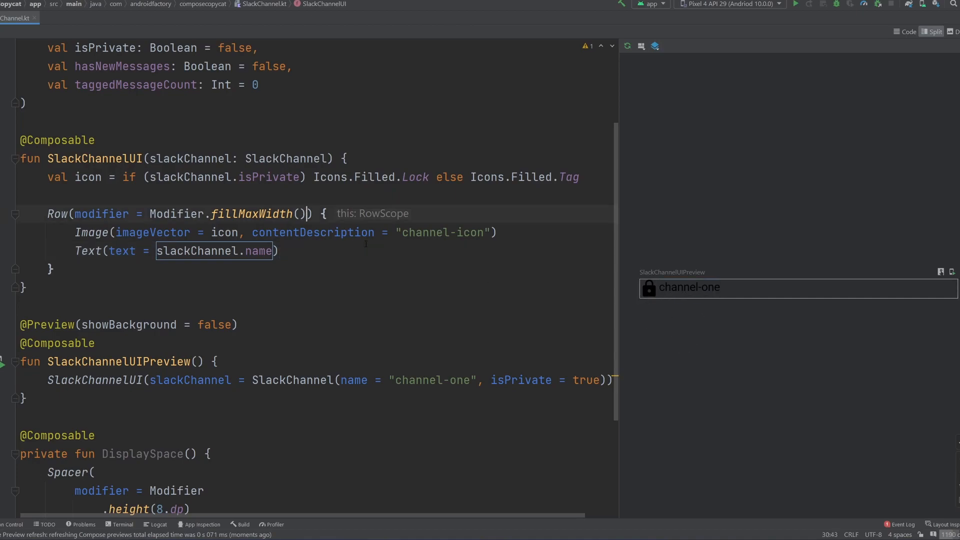
# Step: Add verticalAlignment = Alignment.CenterVertically to the Row
pyautogui.write('.')
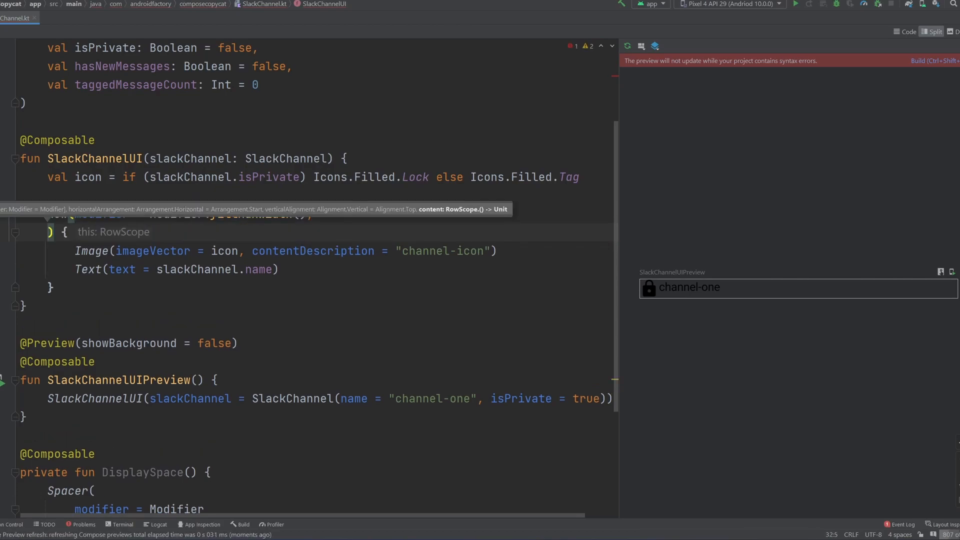
pyautogui.write('verticalAlignment =')
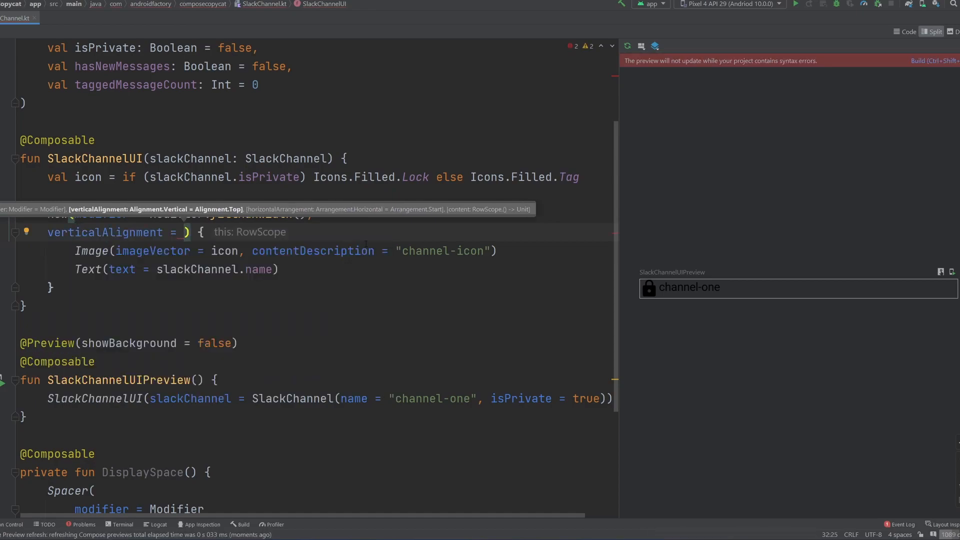
pyautogui.write('Alignment.CenterVertically')
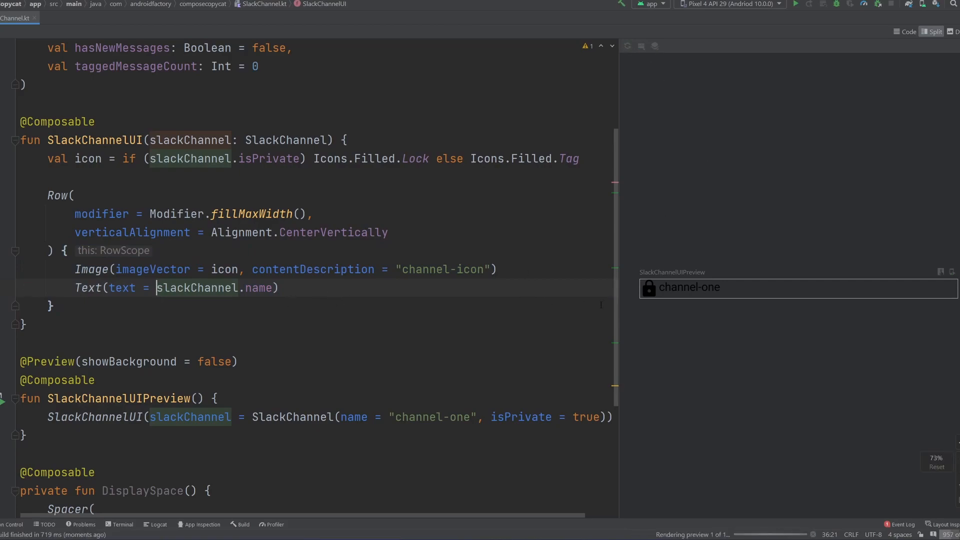
pyautogui.click(688, 287)
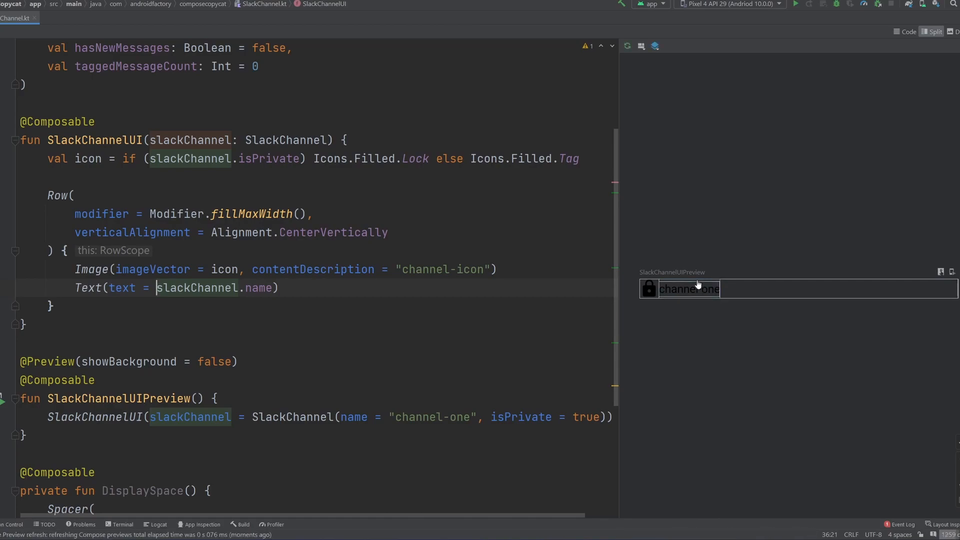
pyautogui.moveTo(641, 297)
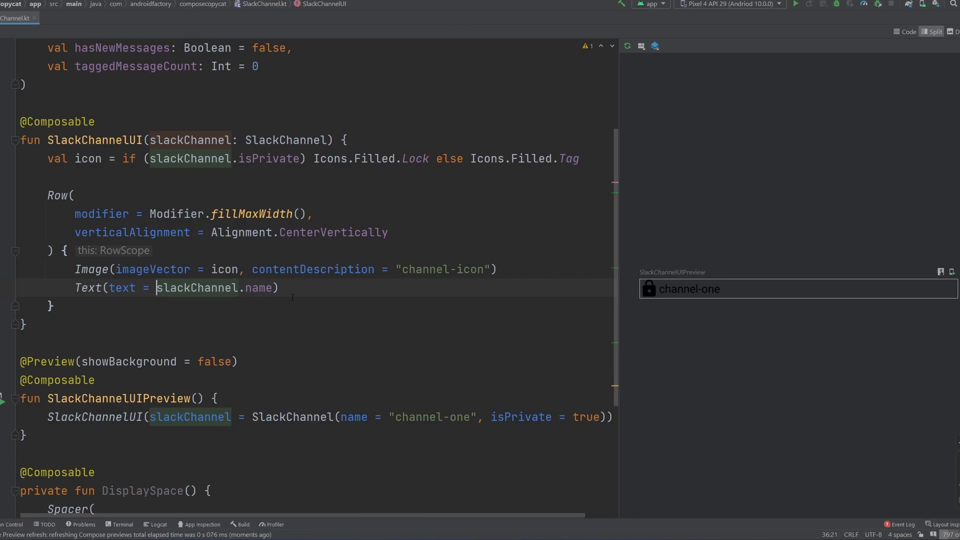
# Step: Chain .background(Color.White) and .padding(all = 8.dp) onto the Row modifier
pyautogui.write('.padding(a')
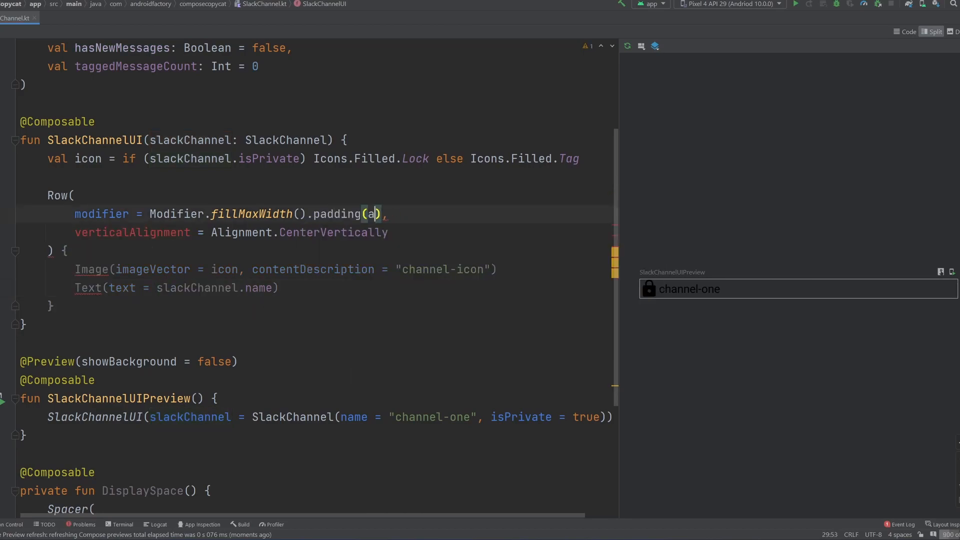
pyautogui.write('ll =')
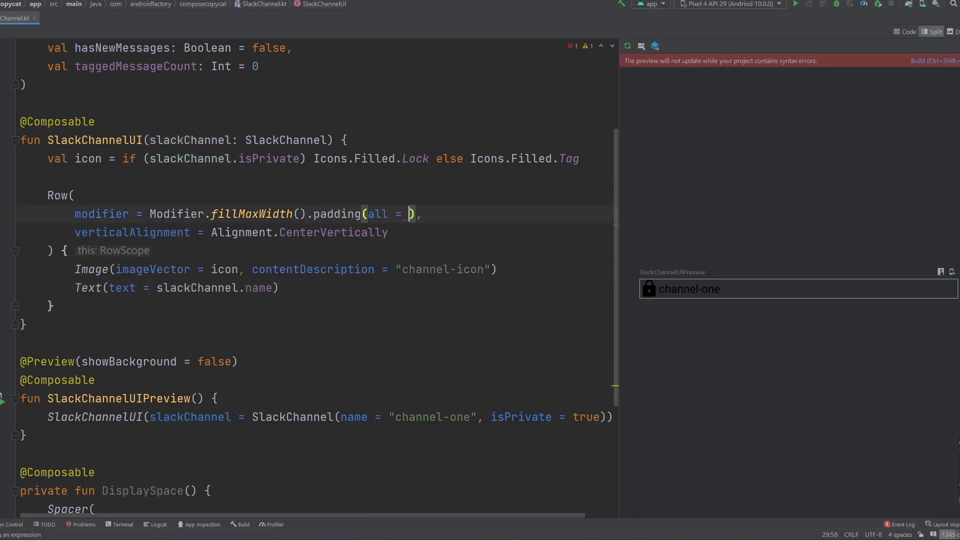
pyautogui.write('8.d[')
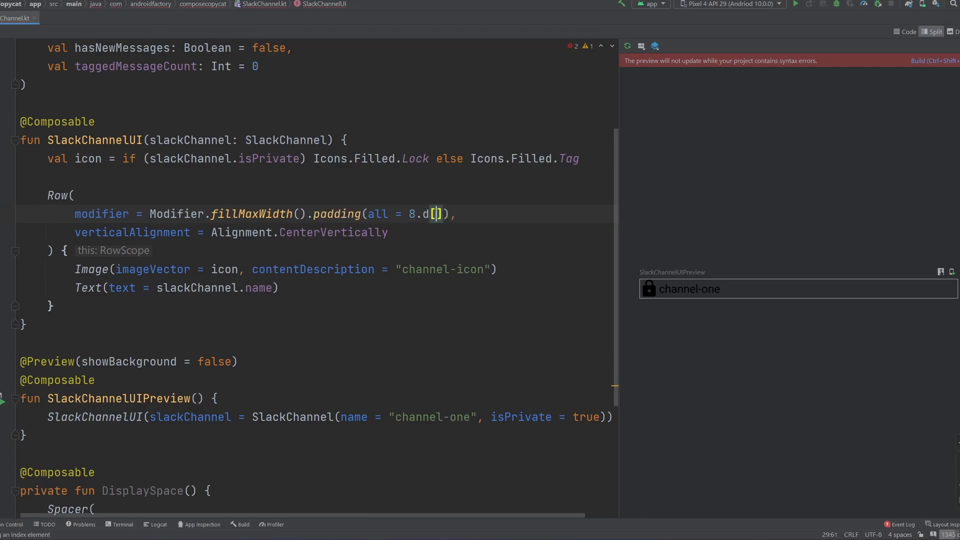
pyautogui.write('p')
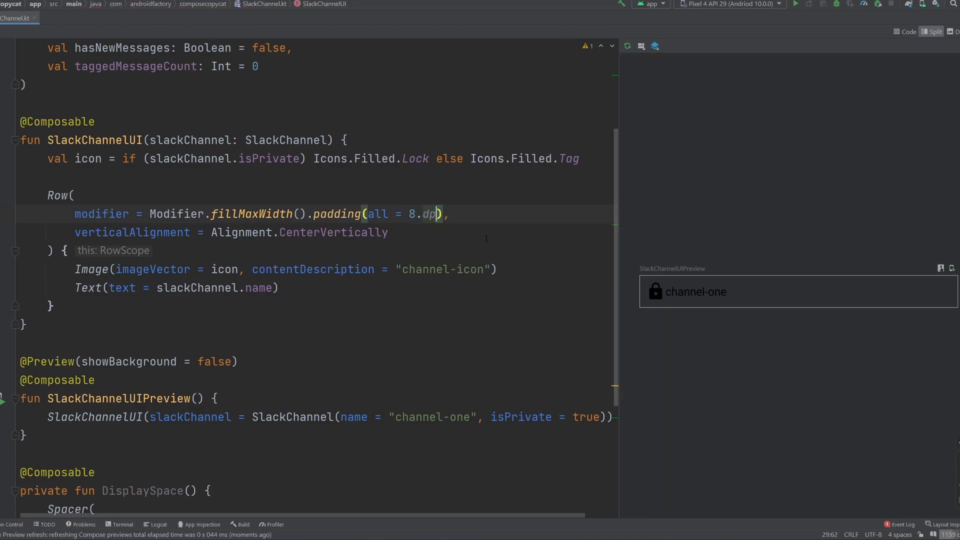
pyautogui.write('.padding(all = 8.dp')
pyautogui.write('.background(color = Color.White),')
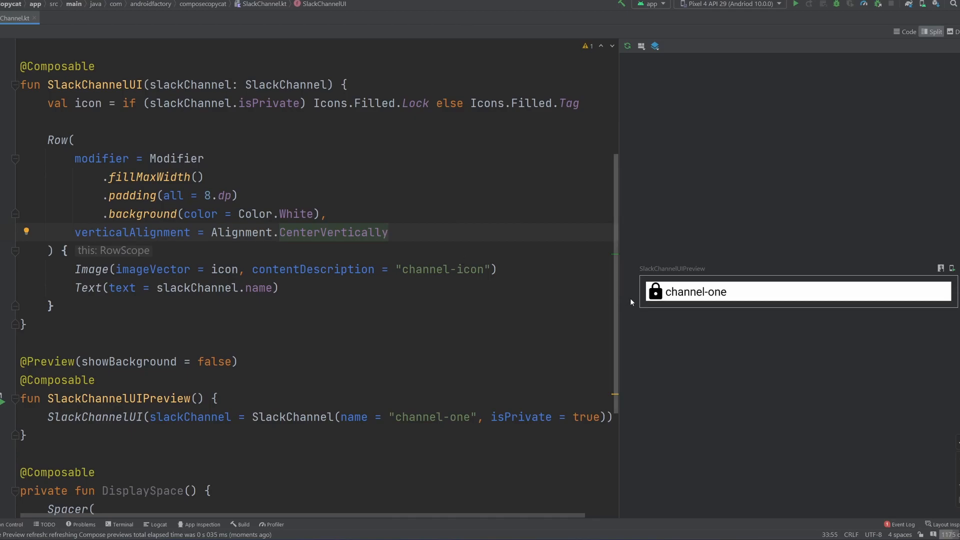
pyautogui.moveTo(736, 325)
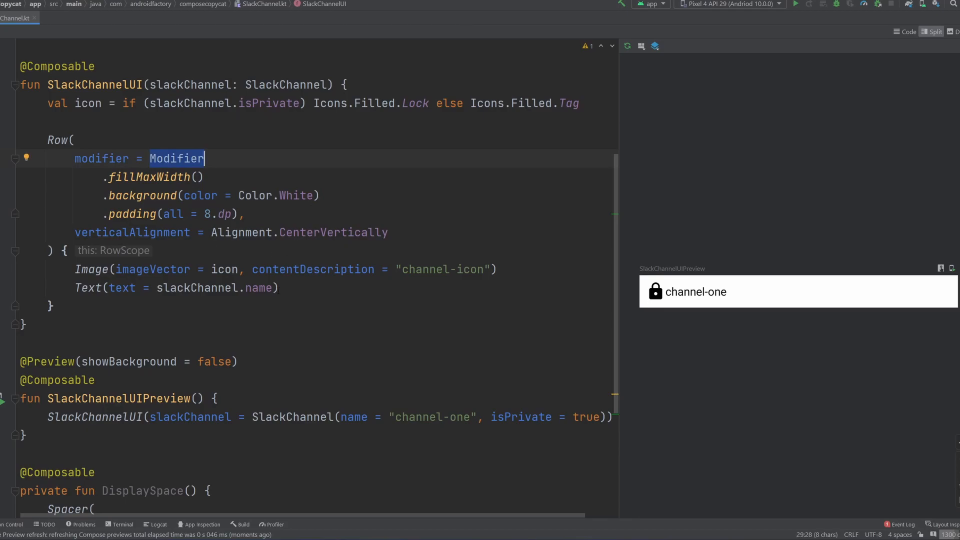
# Step: Give the channel-name Text a Modifier.padding(start = 8.dp) modifier
pyautogui.write(',')
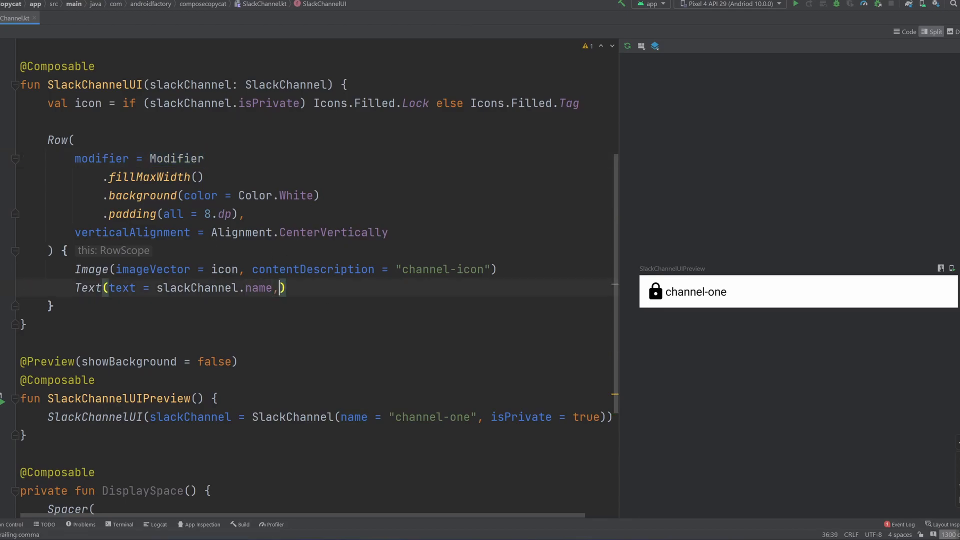
pyautogui.write('mod')
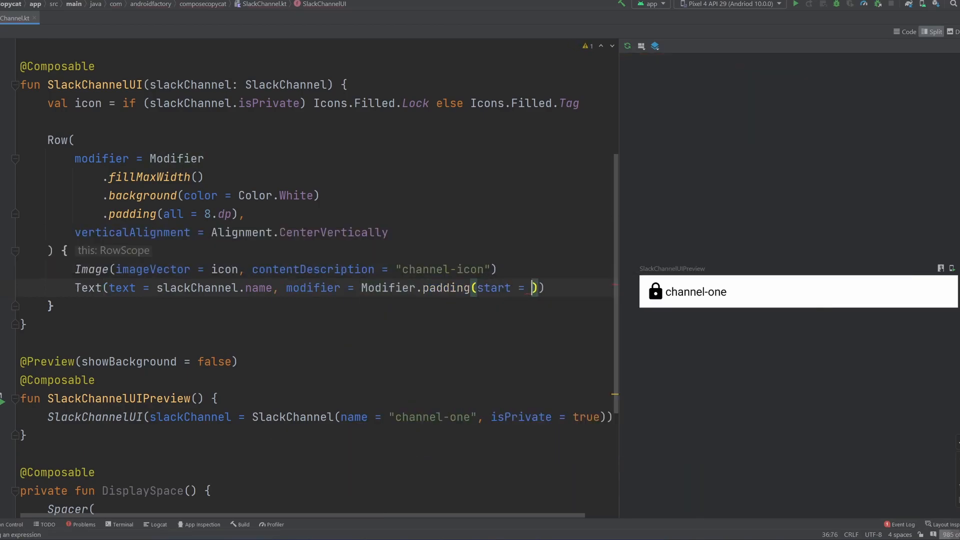
pyautogui.write('16.dp')
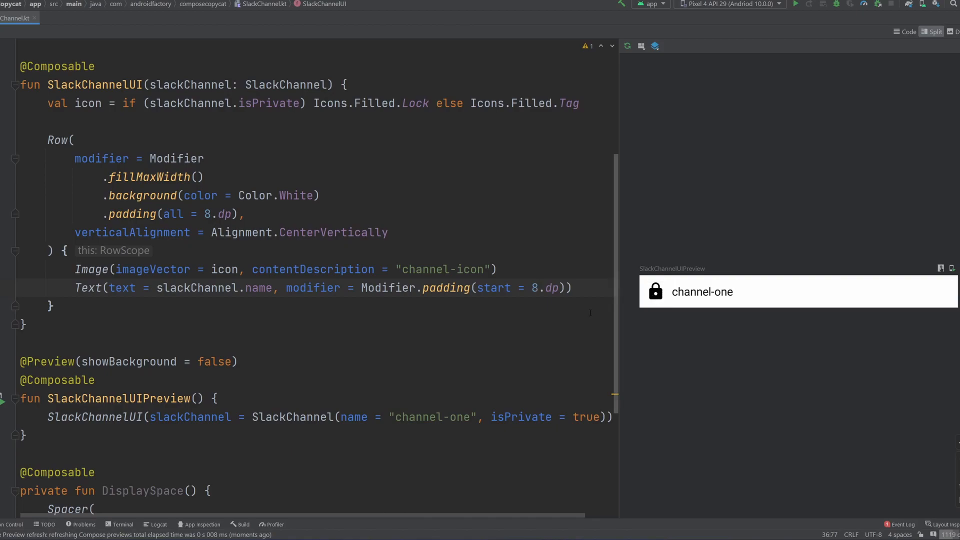
pyautogui.moveTo(274, 316)
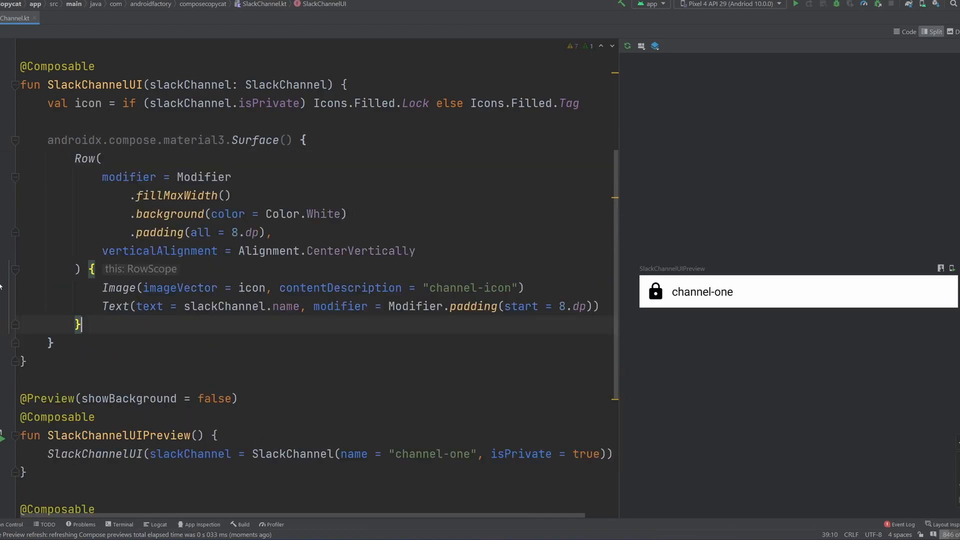
# Step: Surround the Row with Surface(shape = RoundedCornerShape(10.dp))
pyautogui.write('shape = RoundedCornerShape()) {')
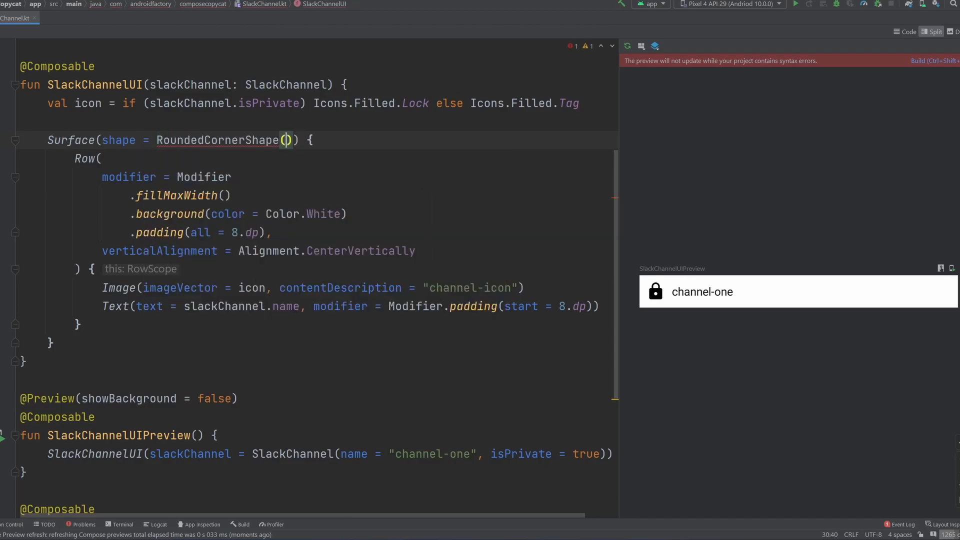
pyautogui.write('8.dp')
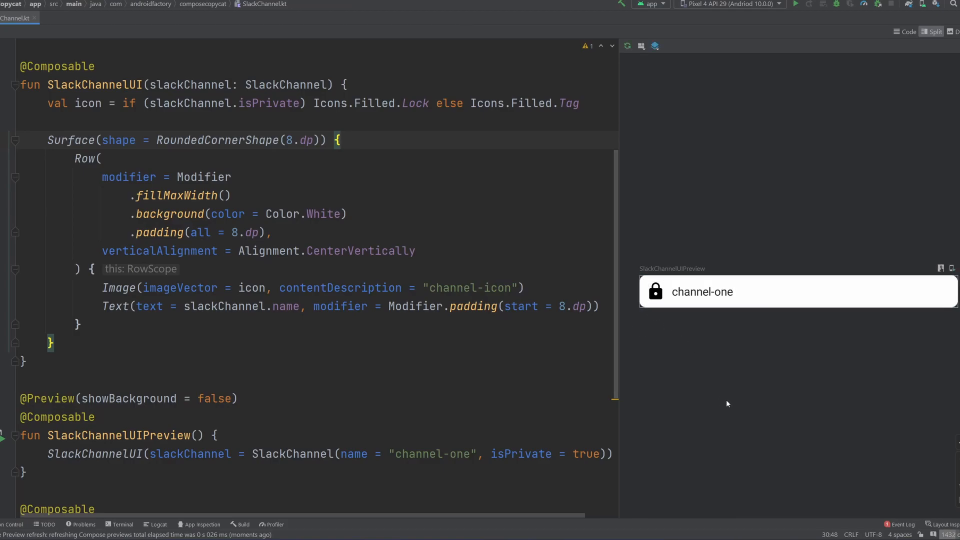
pyautogui.write('12')
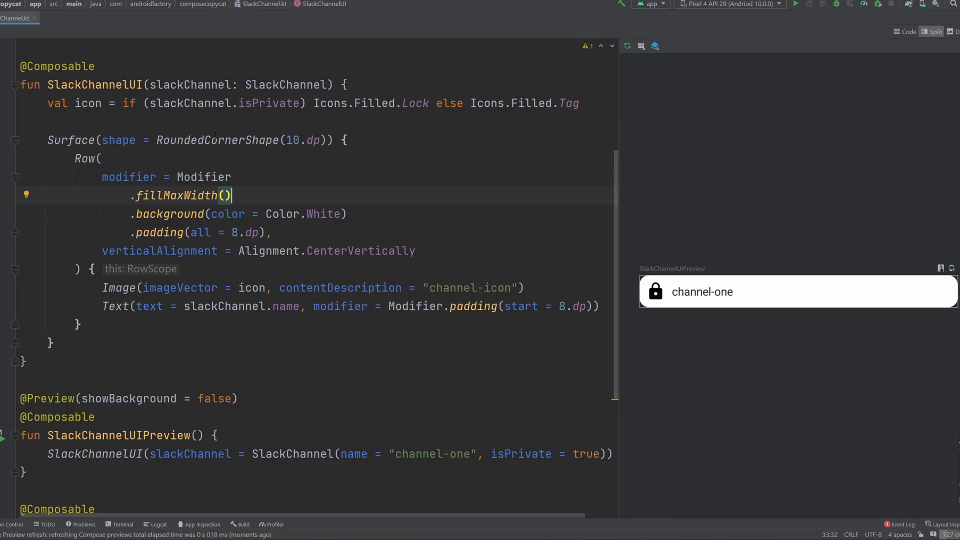
pyautogui.scroll(-3)
pyautogui.write('fals')
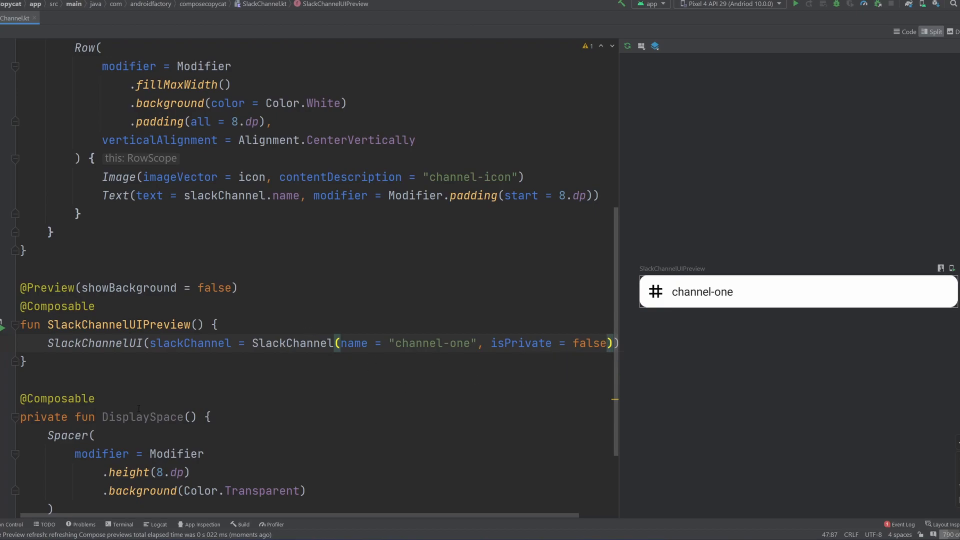
# Step: Make channel-one public, add DisplaySpace() and private channel-two, inside a Column
pyautogui.doubleClick(142, 361)
pyautogui.write('SlackChannelUI(slackChannel = SlackChannel(name = "channel-two", isPrivate = tr')
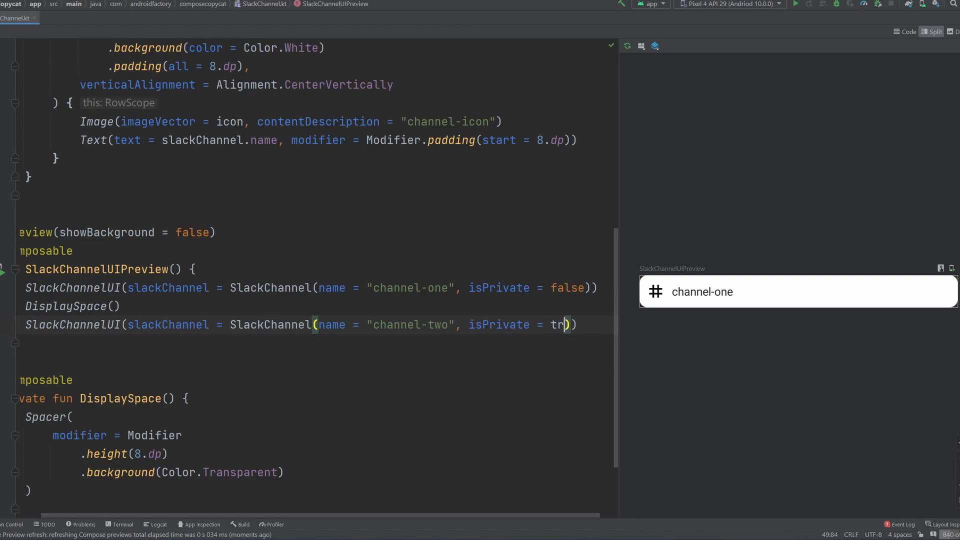
pyautogui.write('ue')
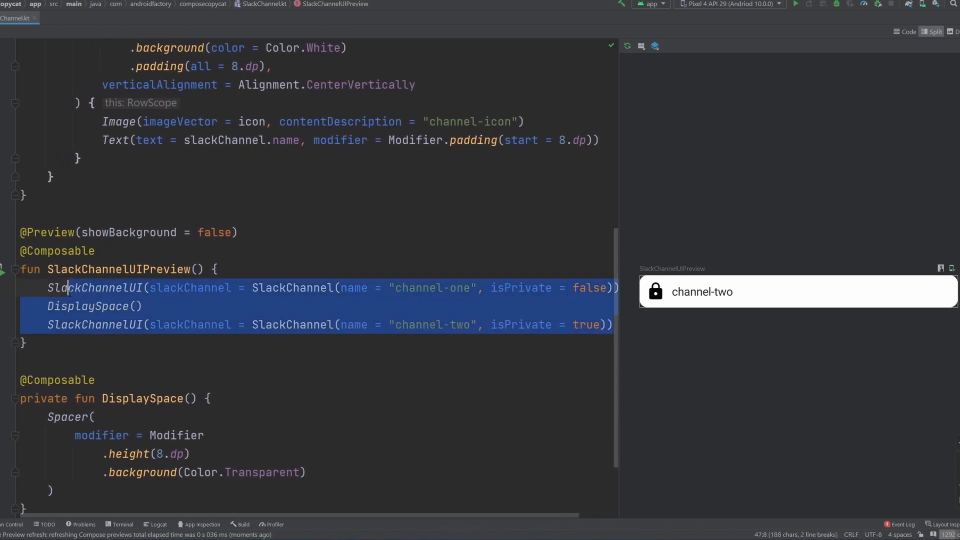
pyautogui.write('Column {')
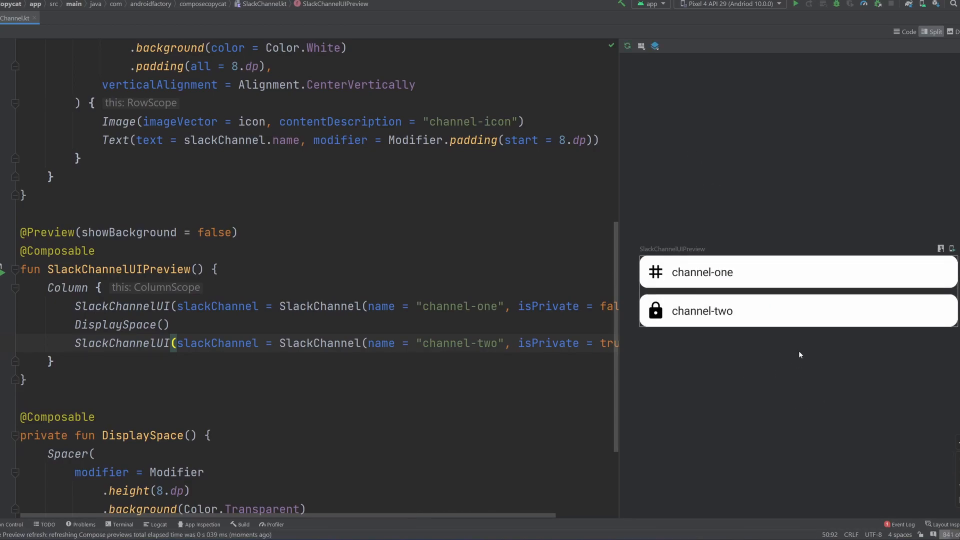
pyautogui.moveTo(709, 383)
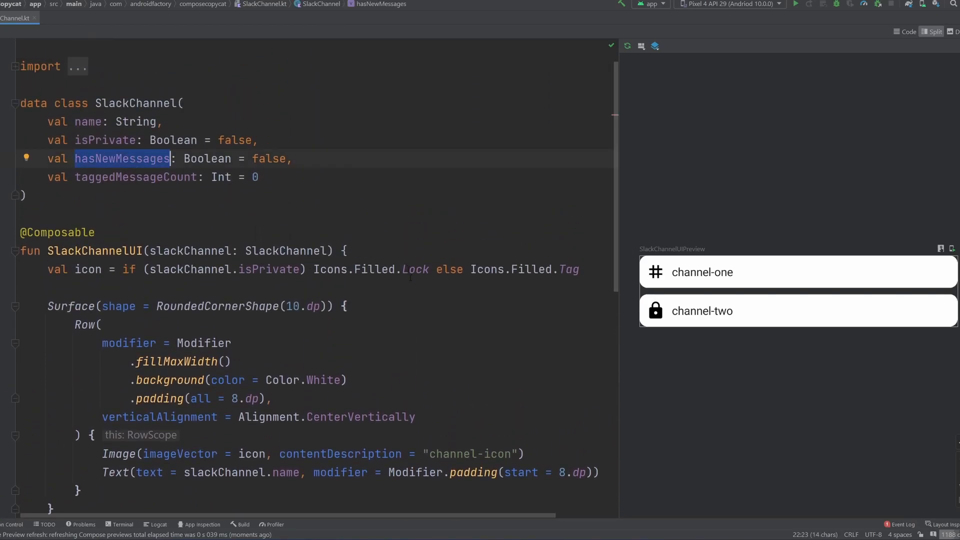
pyautogui.moveTo(651, 347)
pyautogui.write('val')
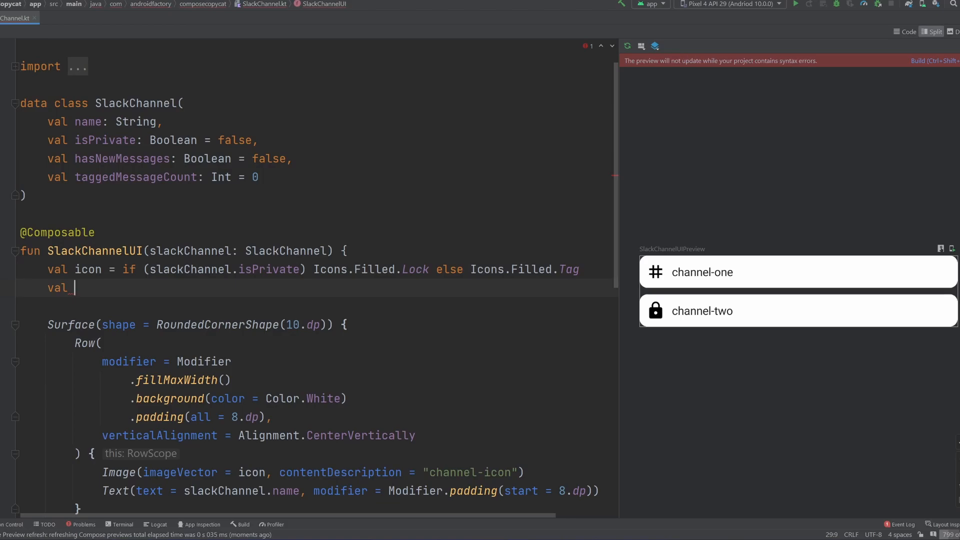
# Step: Derive fontWeight as FontWeight.Bold when hasNewMessages, else Normal, and pass it to the name Text
pyautogui.write('fontWeight =')
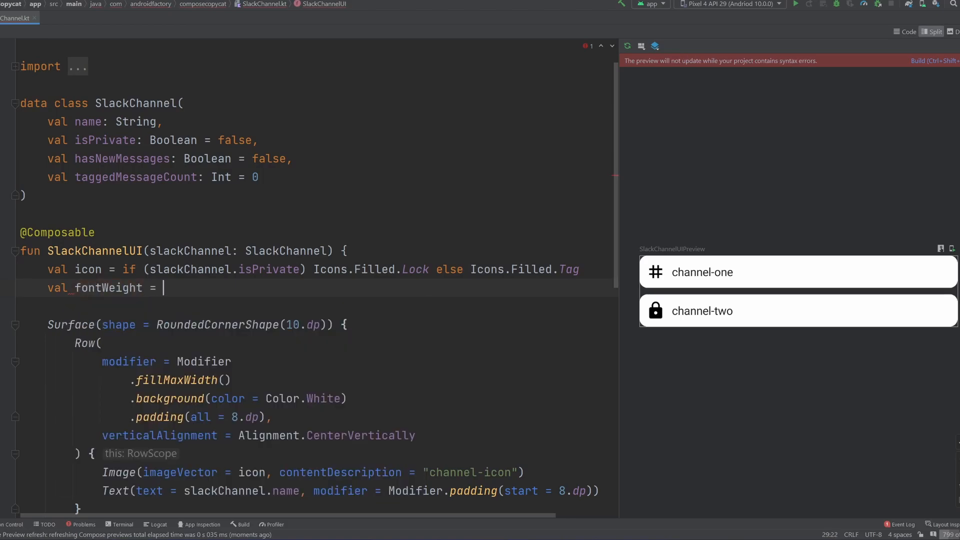
pyautogui.write('if (slackChannel.')
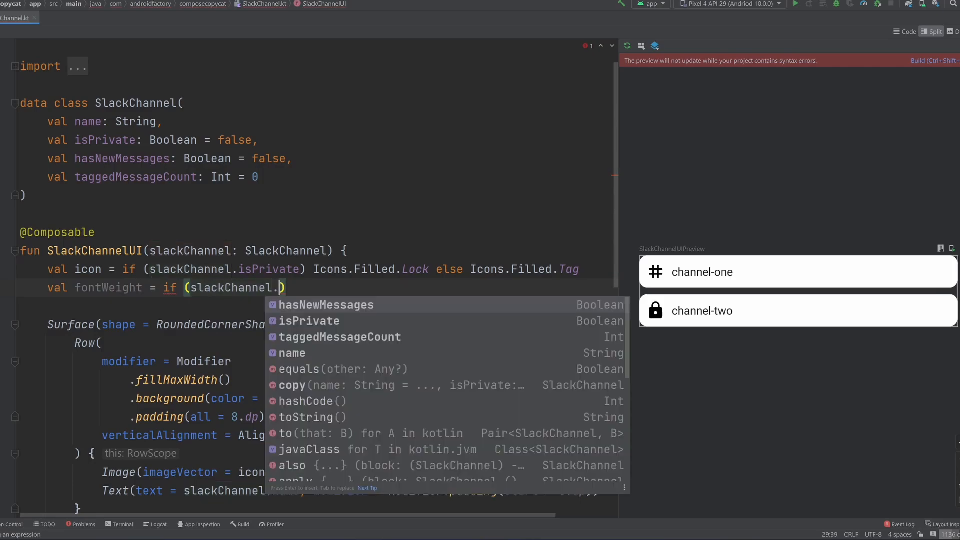
pyautogui.write('hasNewMessages) FontWeight.Bold')
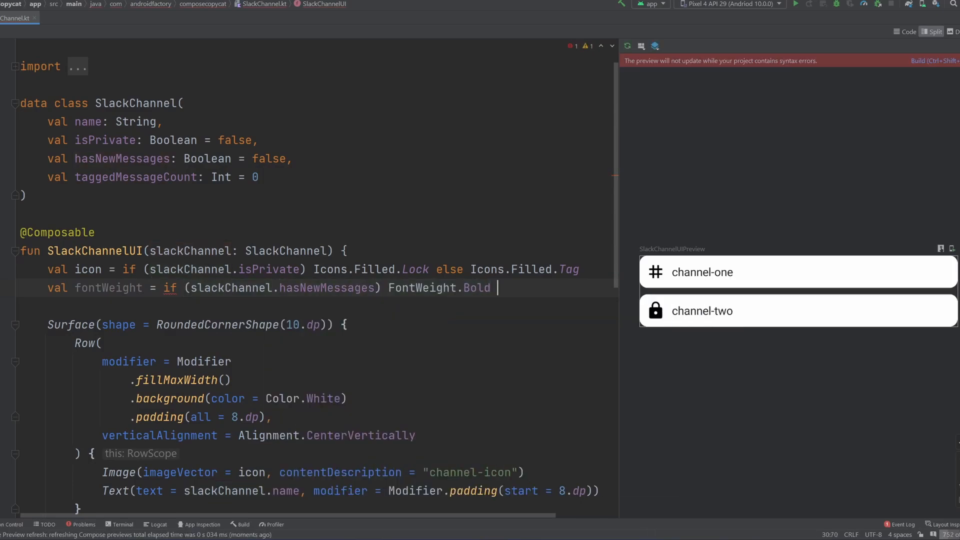
pyautogui.write('else FontWeight')
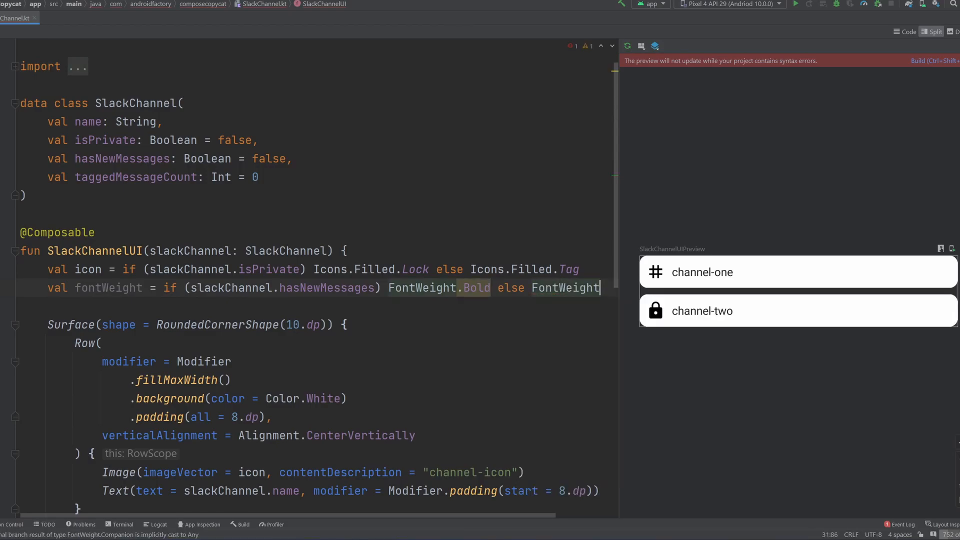
pyautogui.write('Normal')
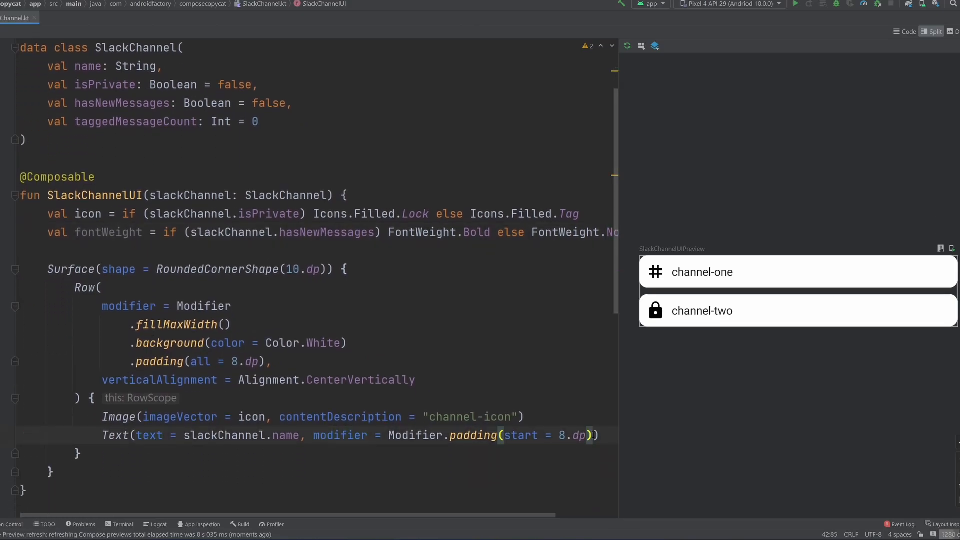
pyautogui.write(', fontWeight')
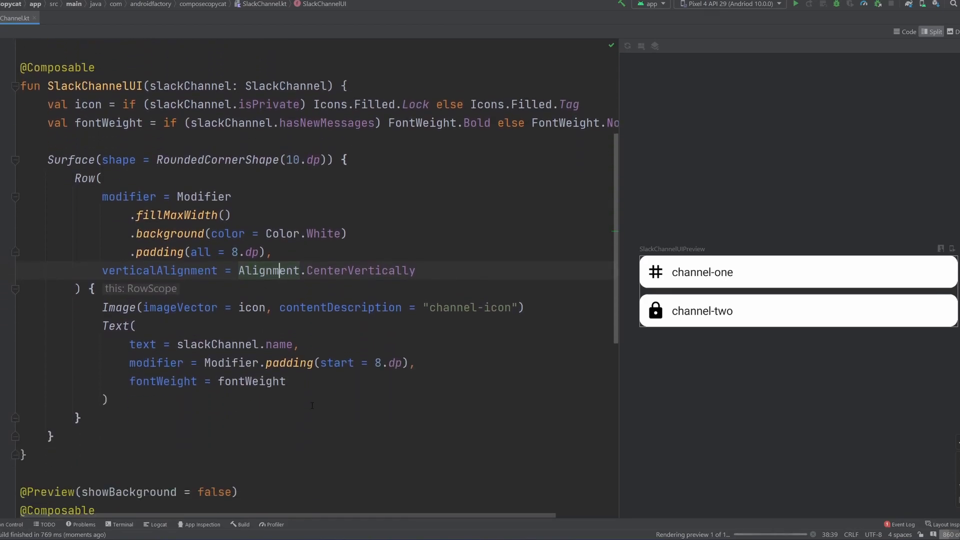
# Step: Duplicate the two SlackChannelUI preview calls with DisplaySpace() between them and set hasNewMessages on the copies
pyautogui.scroll(-3)
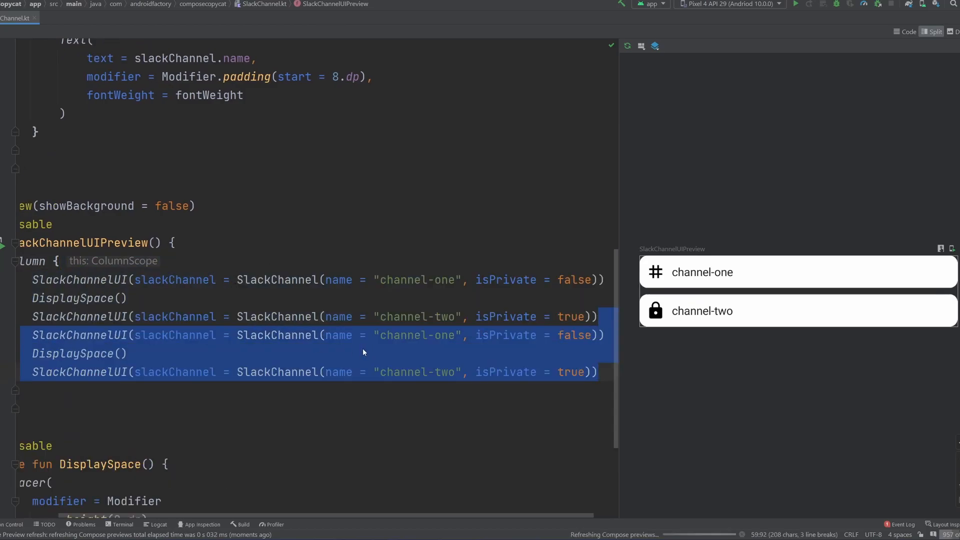
pyautogui.write('DisplaySpace(')
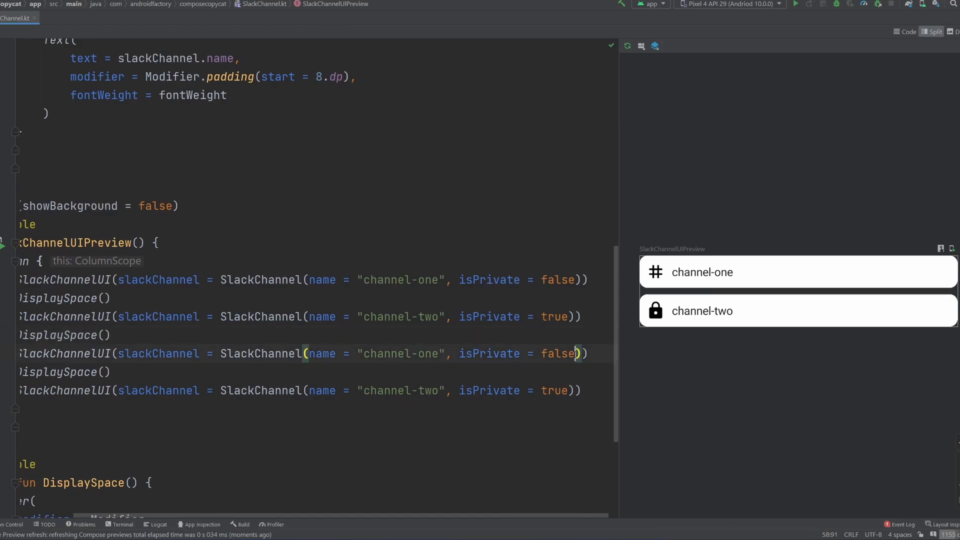
pyautogui.write(', i')
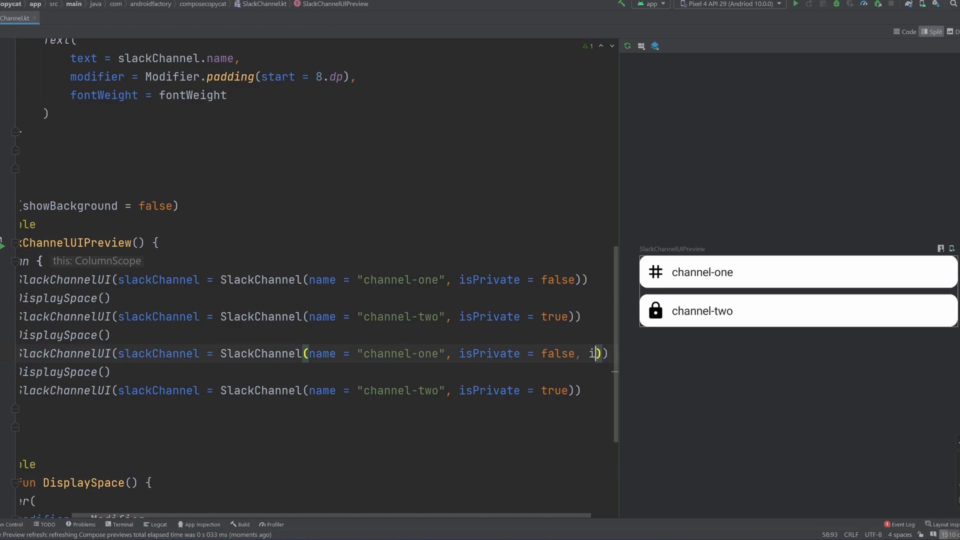
pyautogui.write('hasNewMessages = true')
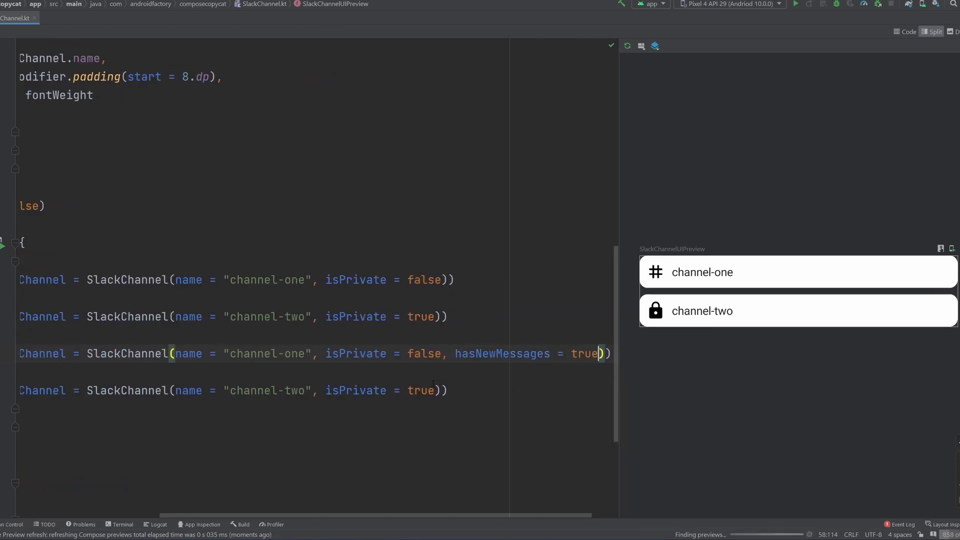
pyautogui.write(',')
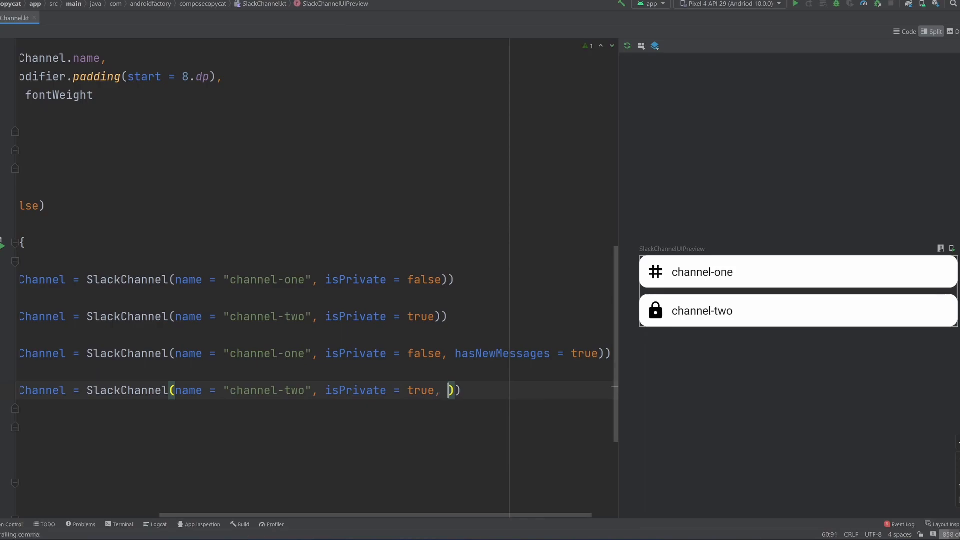
pyautogui.write('hasNewMessages = false')
pyautogui.write('val taggedMessageCount: Int = 0')
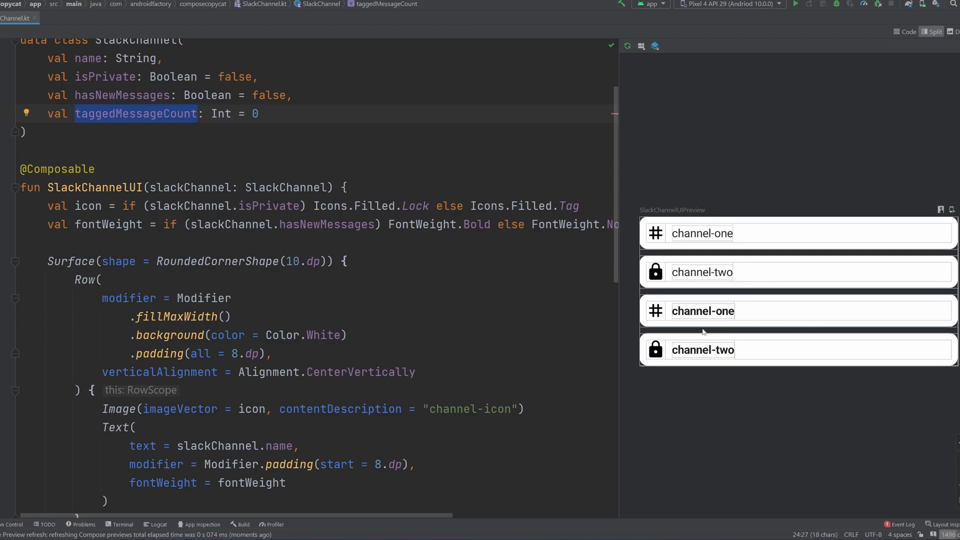
pyautogui.moveTo(764, 317)
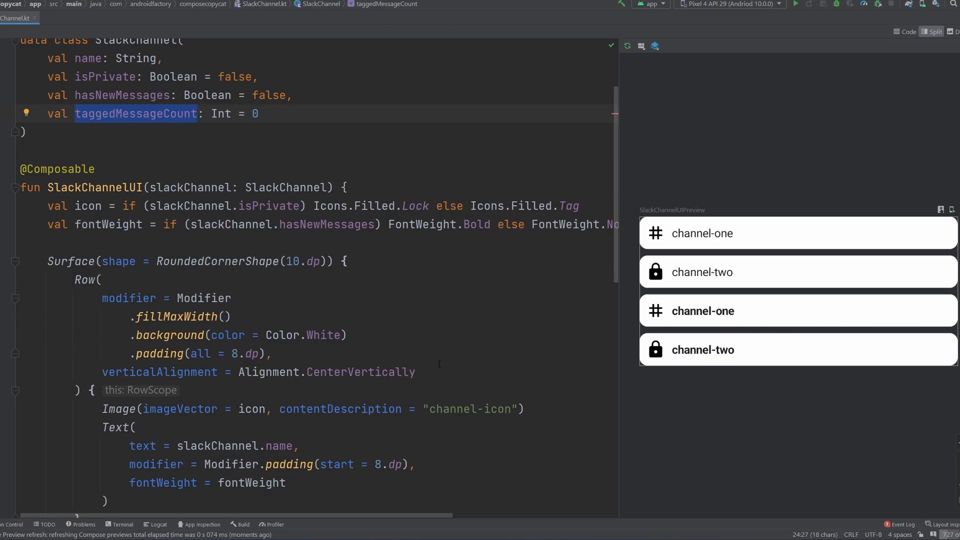
# Step: Add an if (slackChannel.taggedMessageCount > 0) block after the channel-name Text
pyautogui.scroll(-3)
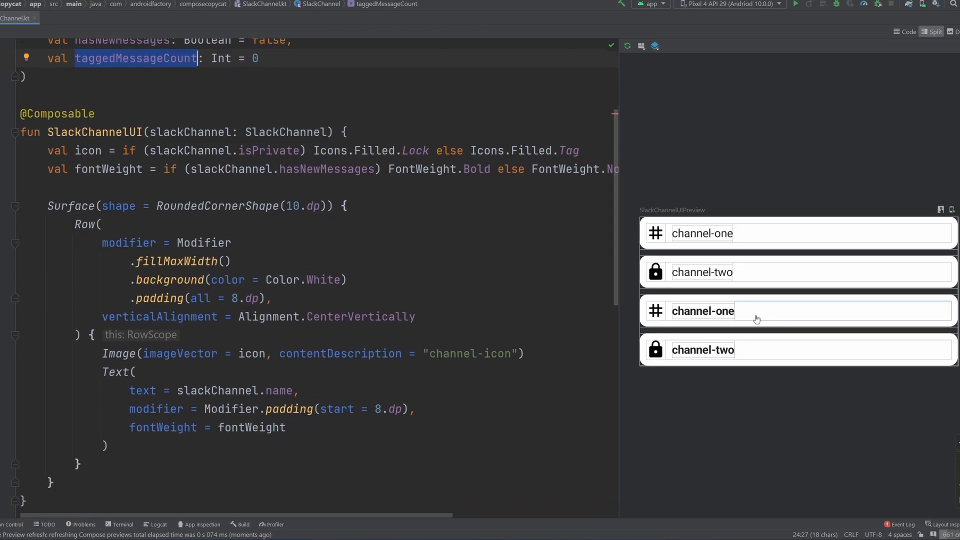
pyautogui.scroll(-3)
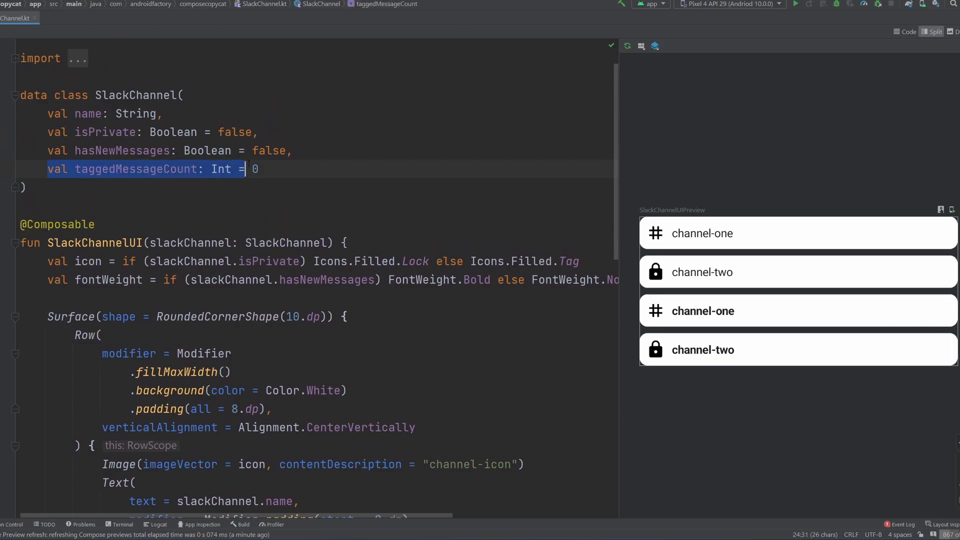
pyautogui.moveTo(166, 169)
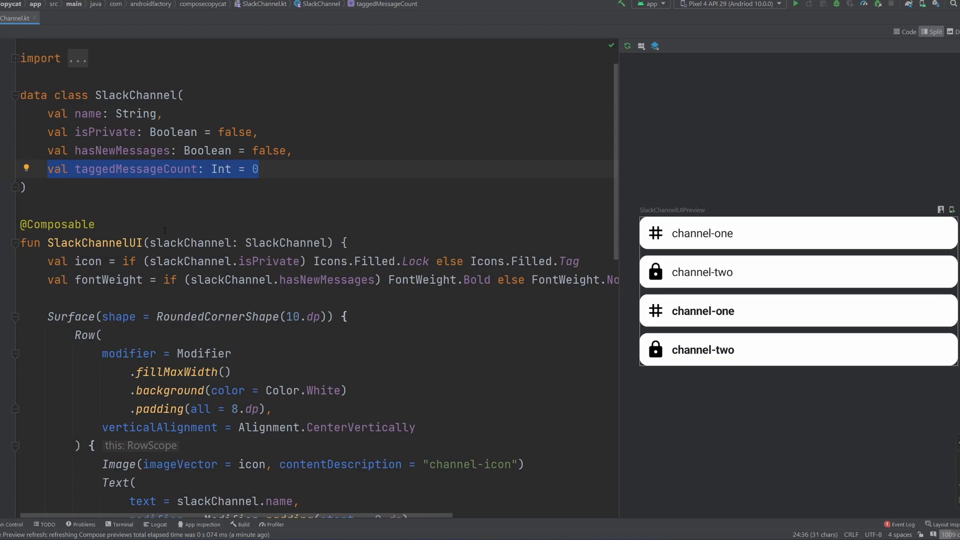
pyautogui.scroll(-3)
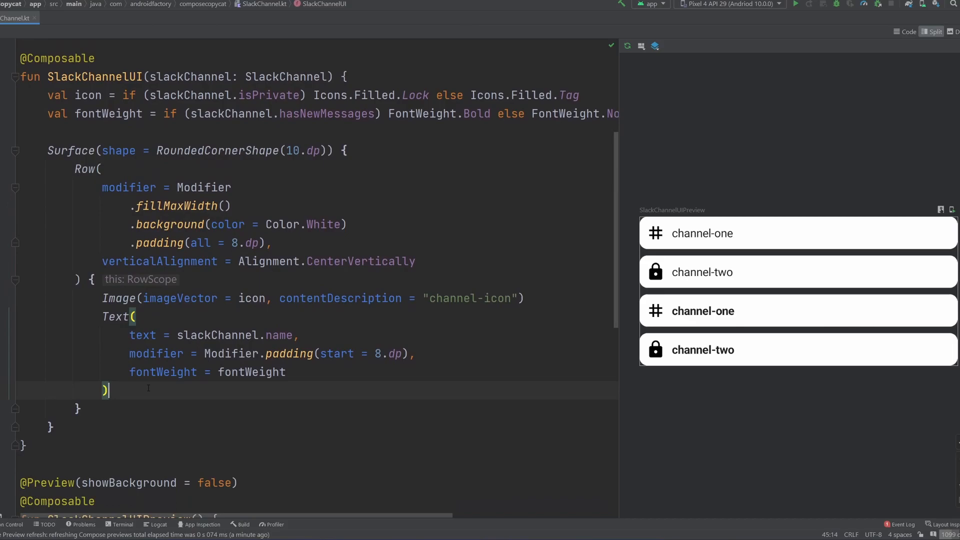
pyautogui.write('if ()')
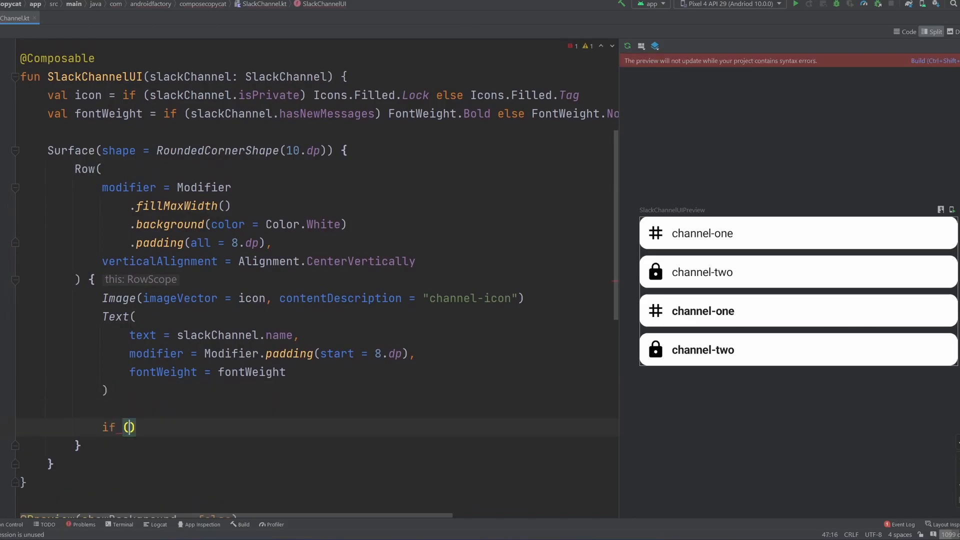
pyautogui.write('slackChannel.taggedMessageCount > 0')
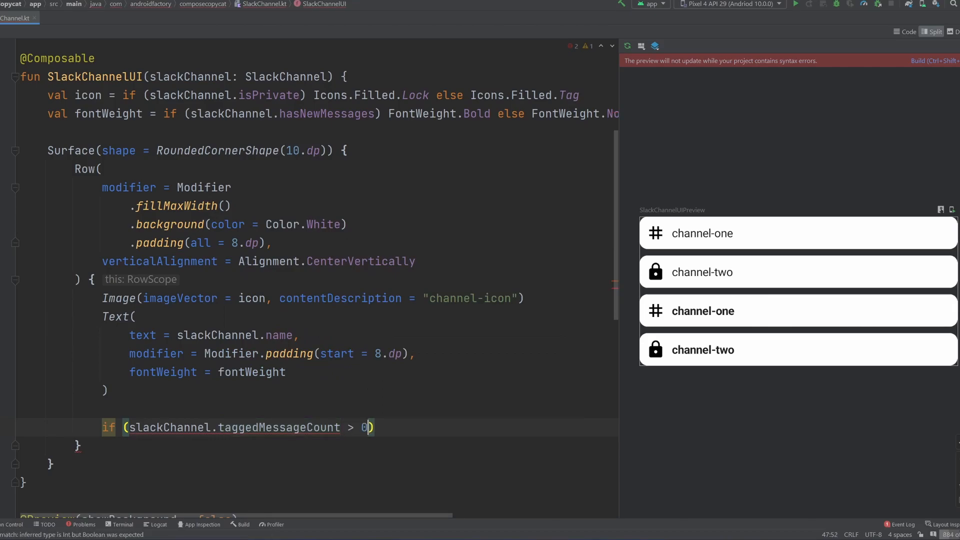
pyautogui.write('{')
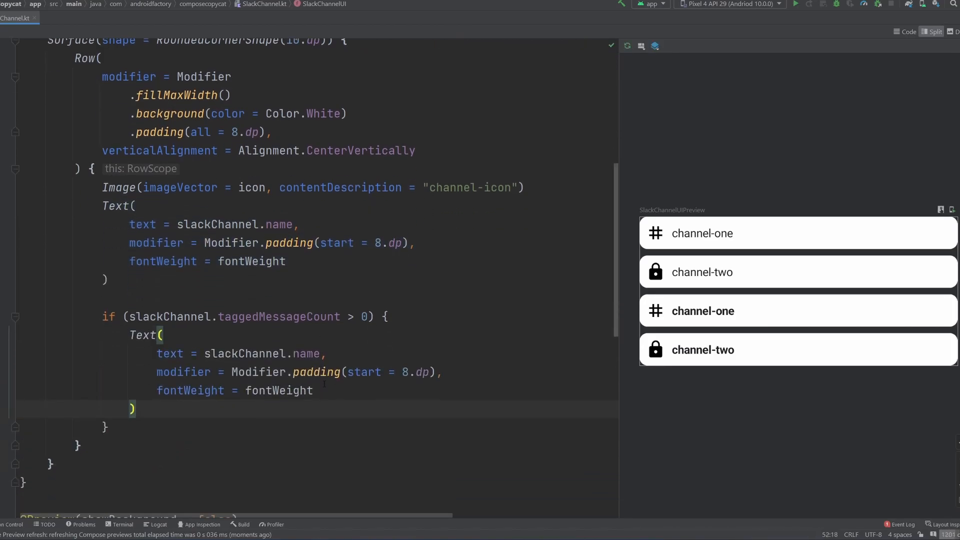
# Step: Make the block's Text show taggedMessageCount.toString() and delete its fontWeight line
pyautogui.doubleClick(261, 354)
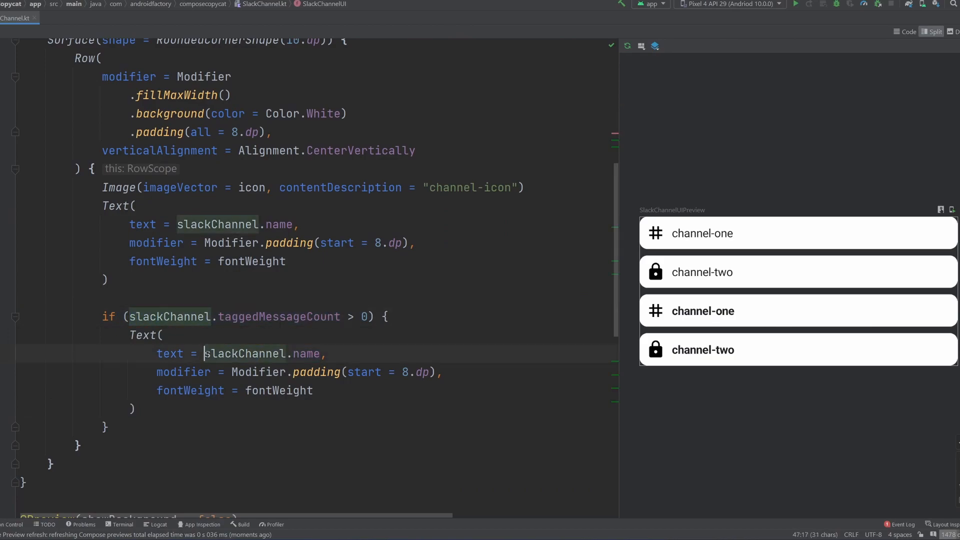
pyautogui.write('taggedMessageCount')
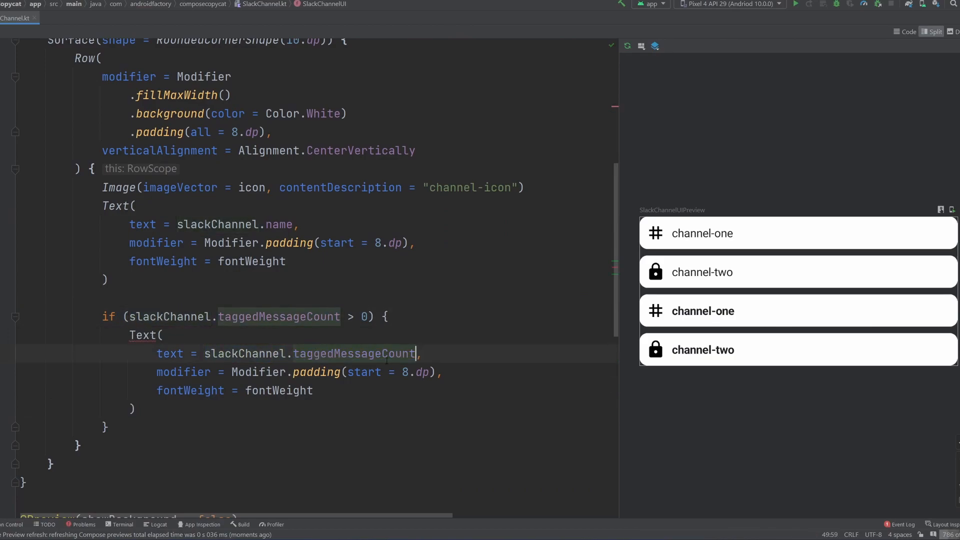
pyautogui.write('.toString()')
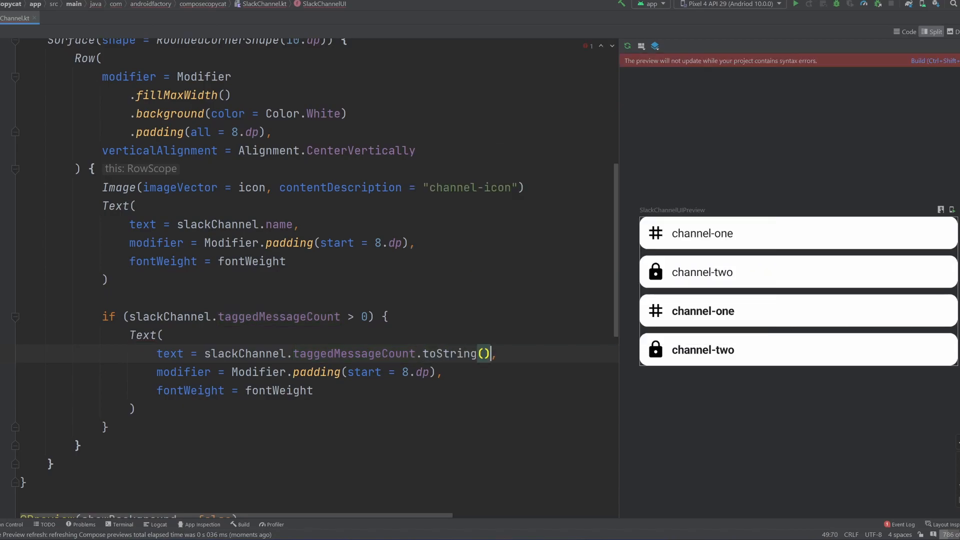
pyautogui.click(354, 353)
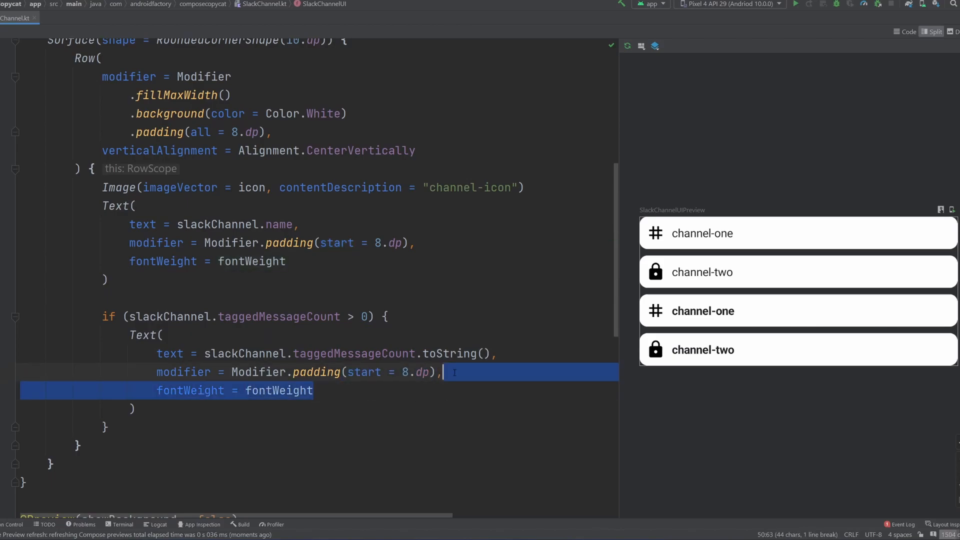
pyautogui.press('Delete')
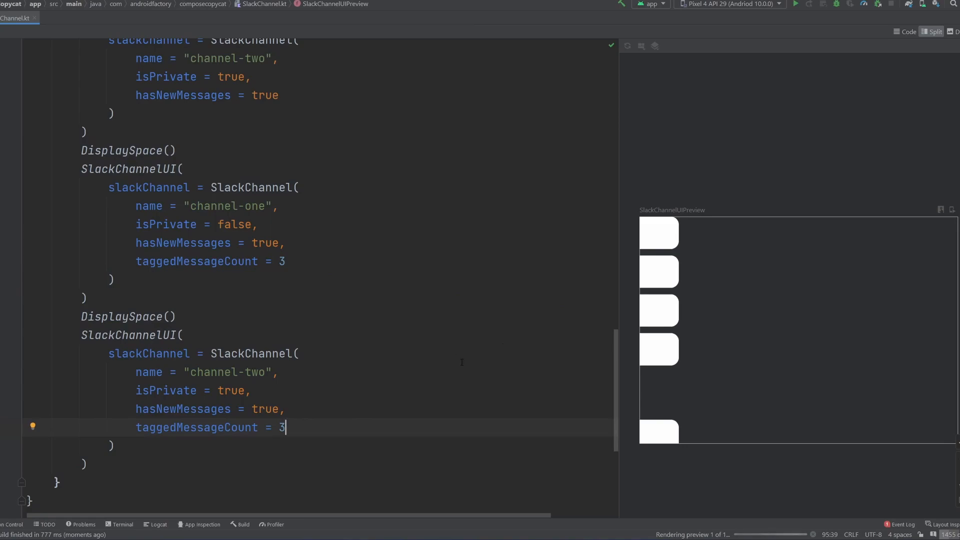
# Step: Refresh the preview to show the two new bold channels with a tagged count of 3
pyautogui.click(628, 47)
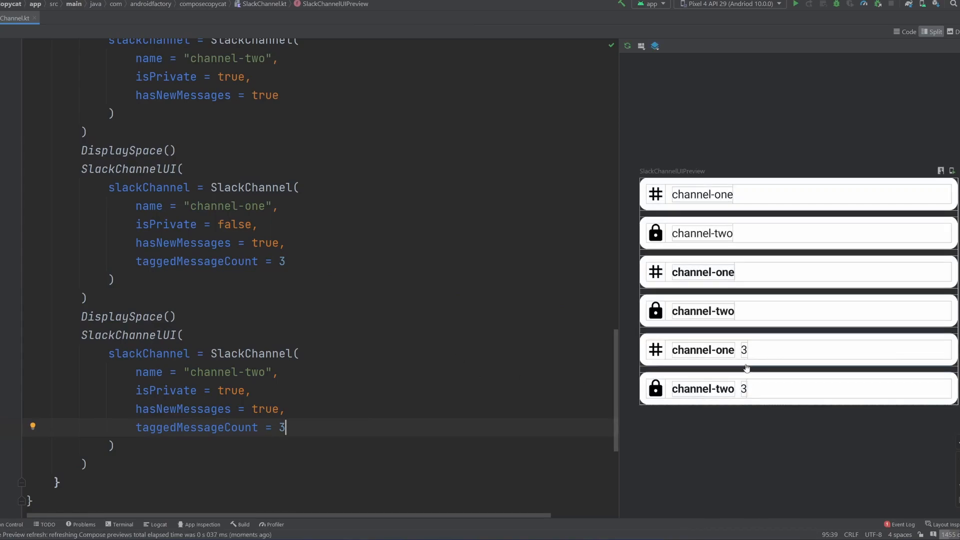
pyautogui.moveTo(750, 387)
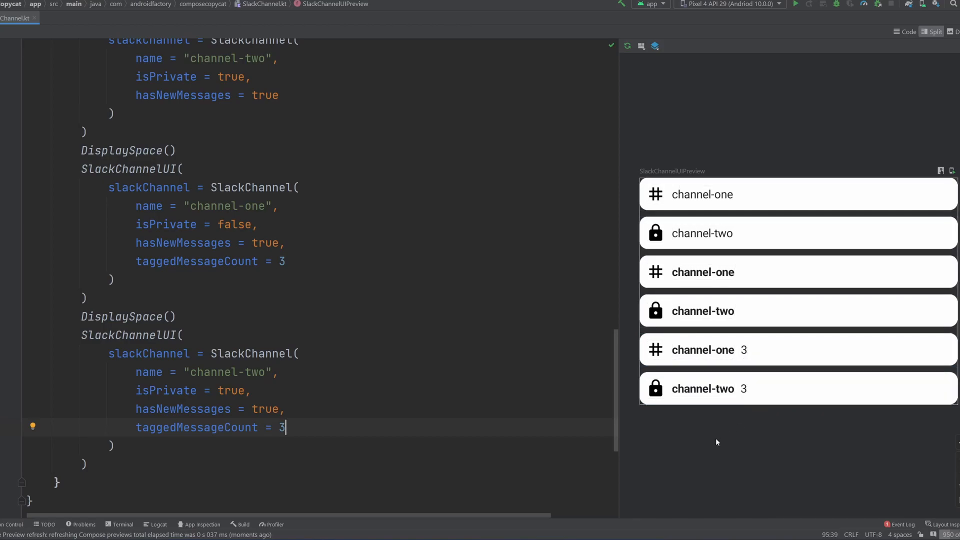
pyautogui.moveTo(634, 389)
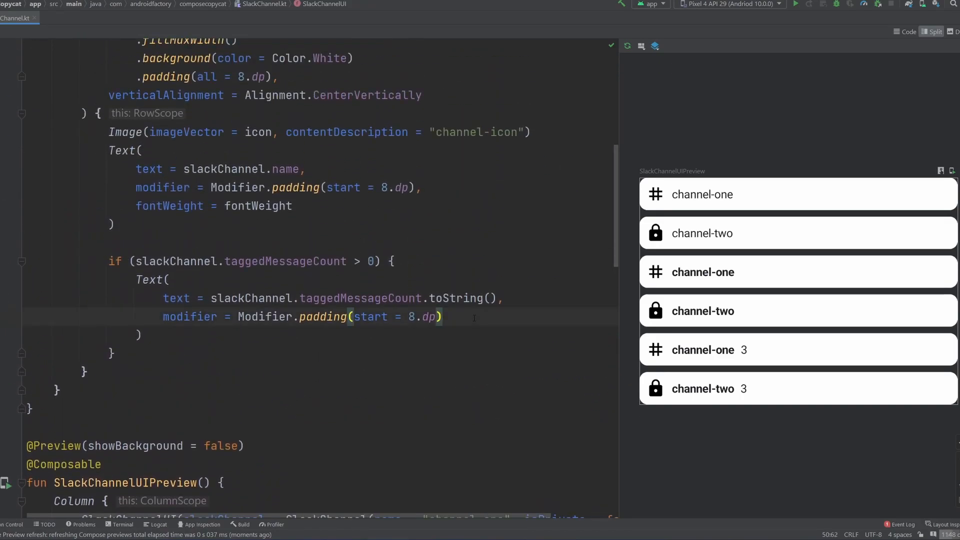
# Step: Add .drawBehind { drawCircle(color = Color.Red) } to the count Text's modifier and begin a radius argument
pyautogui.write('.d')
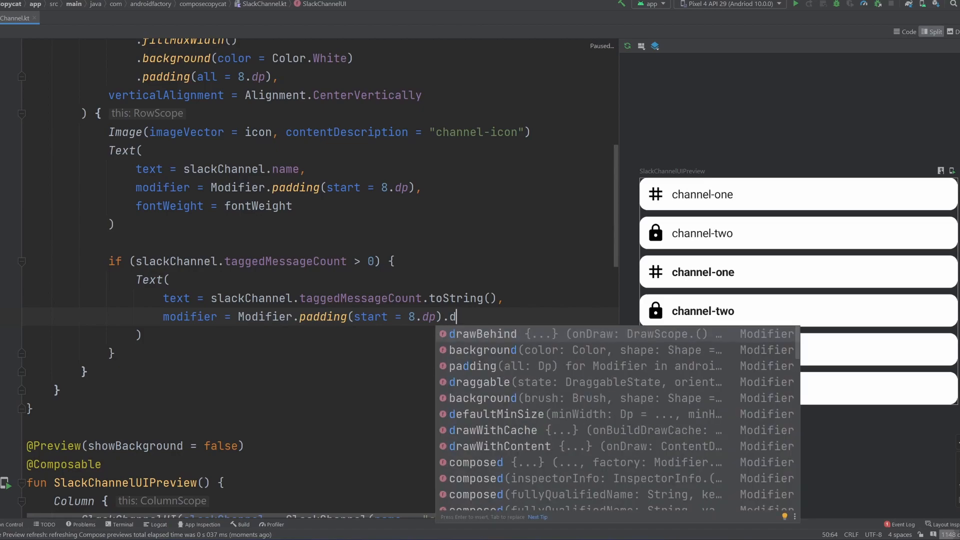
pyautogui.click(483, 334)
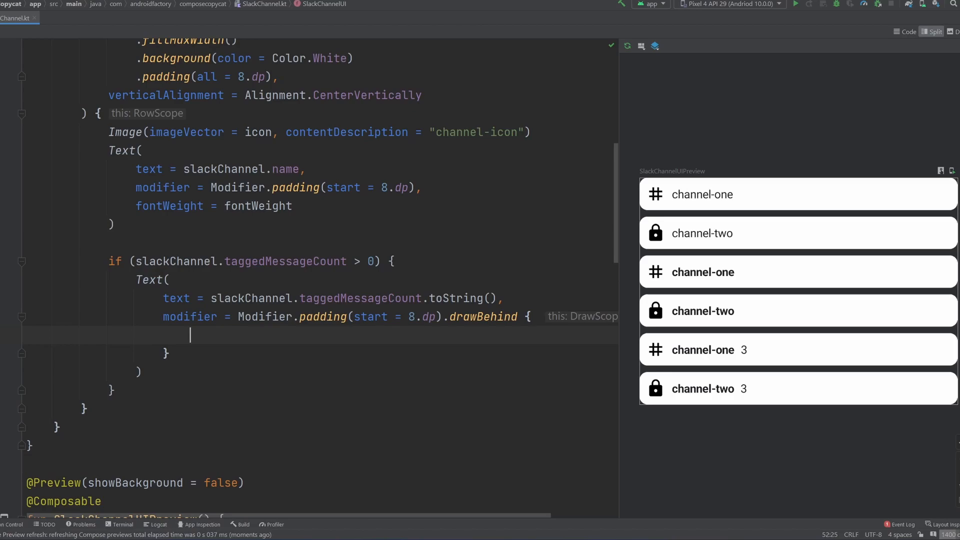
pyautogui.write('drawCircle(')
pyautogui.write('color = Color.Red')
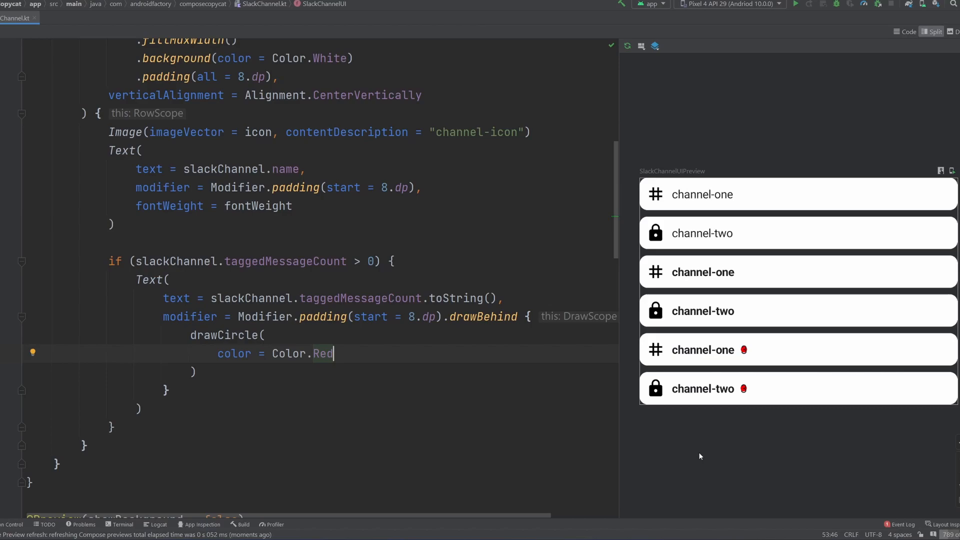
pyautogui.moveTo(567, 365)
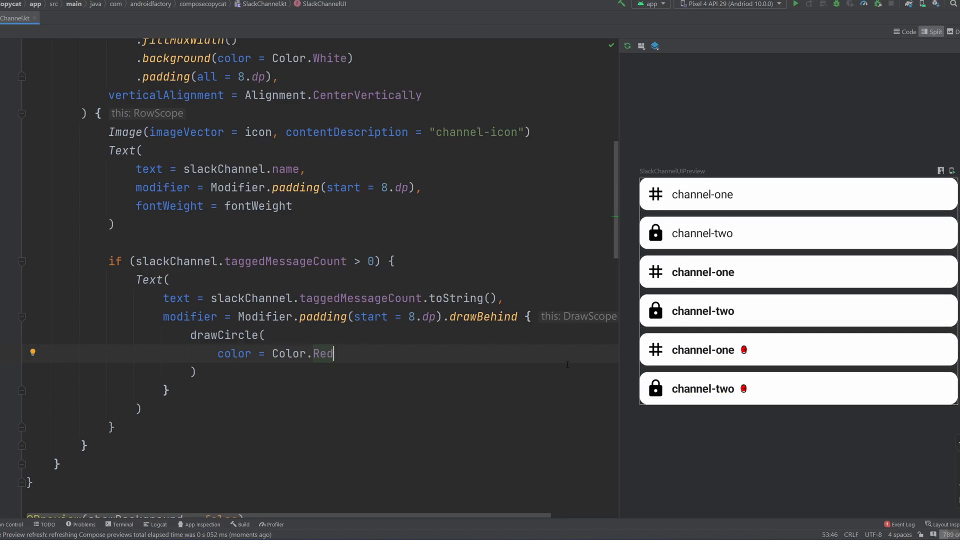
pyautogui.write(',')
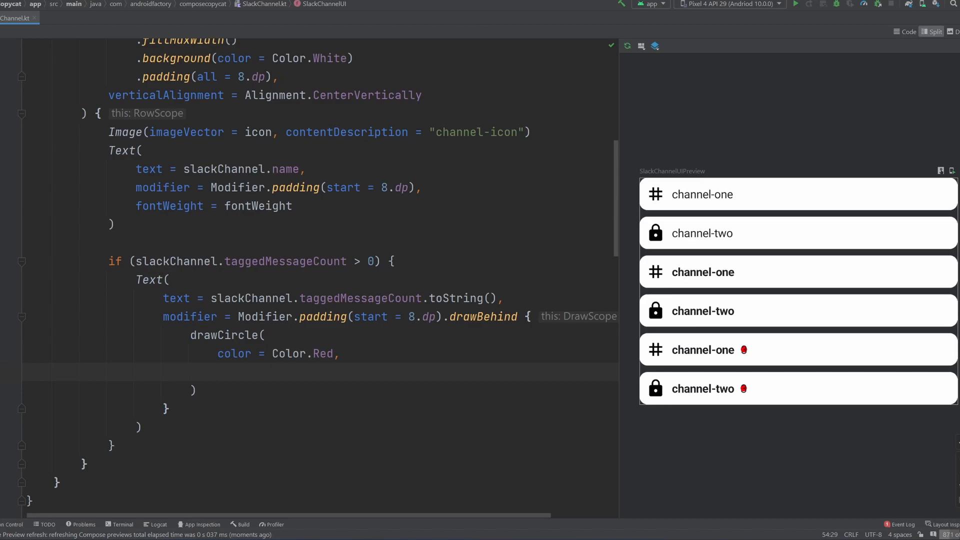
pyautogui.write('radius = th')
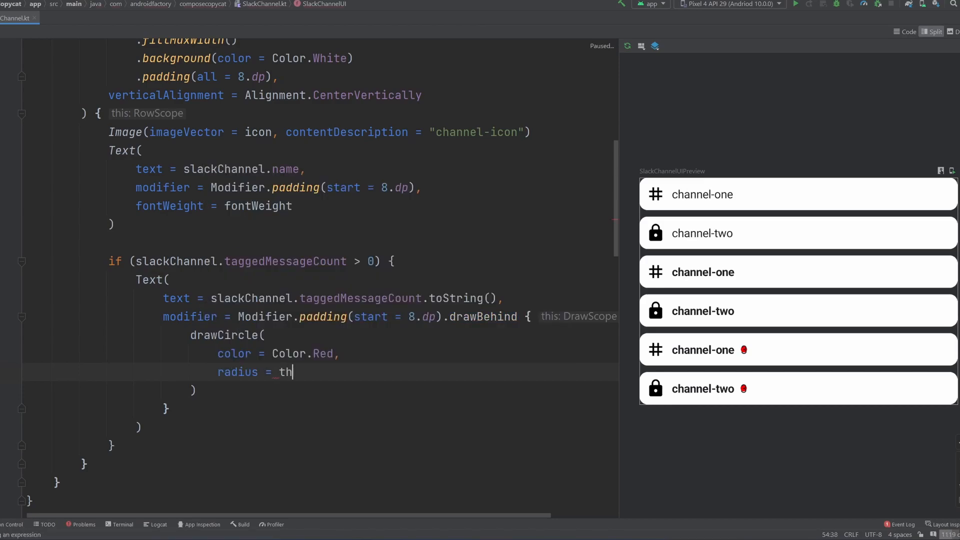
# Step: Set the circle radius to this.size.width * 1.5f and increase the count's start padding
pyautogui.write('is.size')
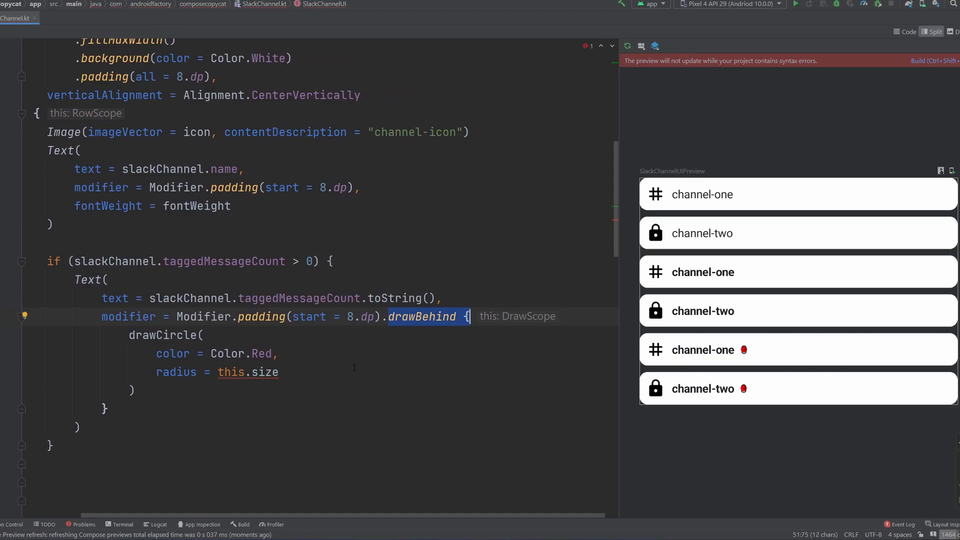
pyautogui.write('.')
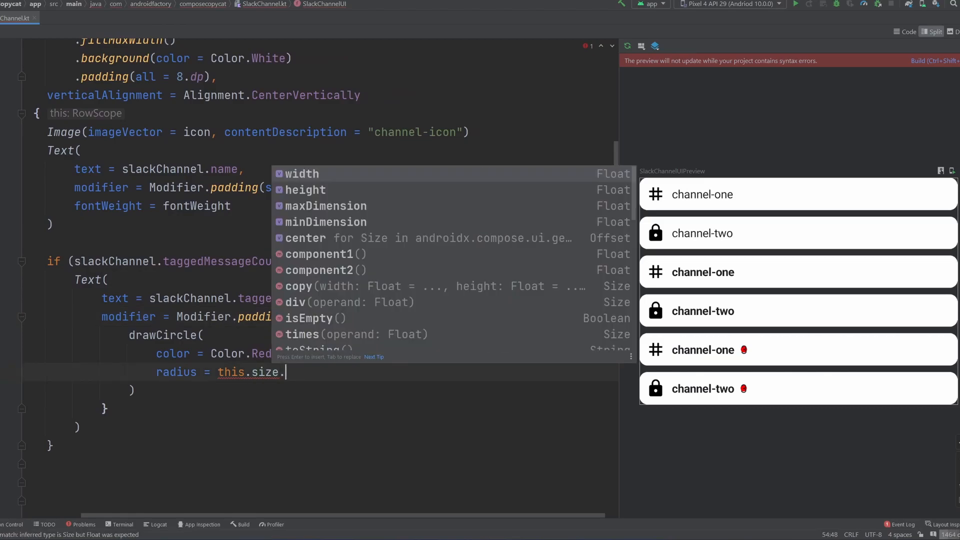
pyautogui.click(301, 174)
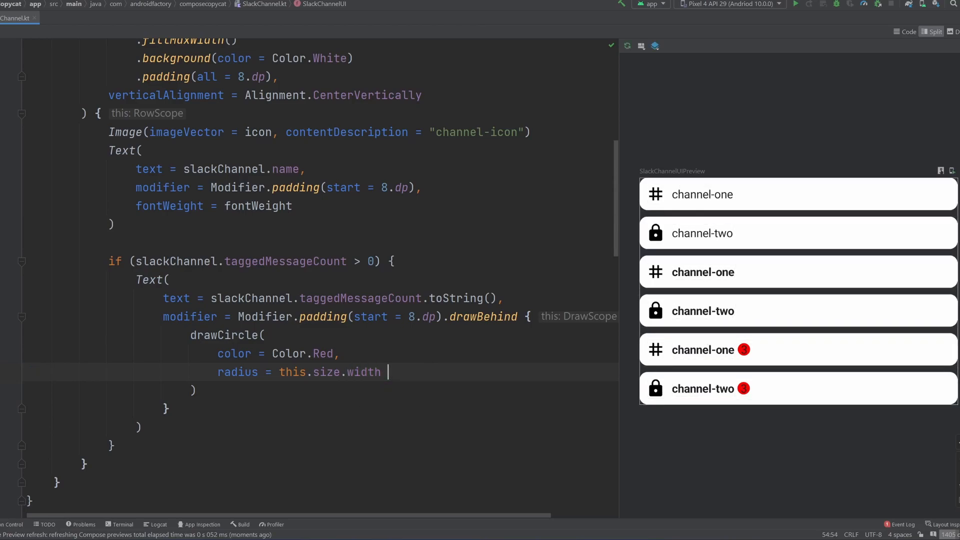
pyautogui.write('* 1.5f')
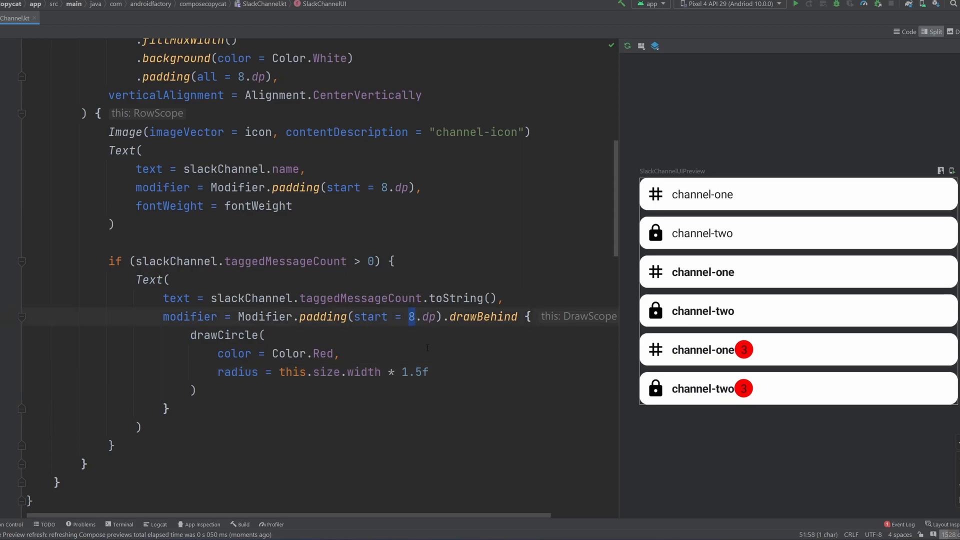
pyautogui.write('12')
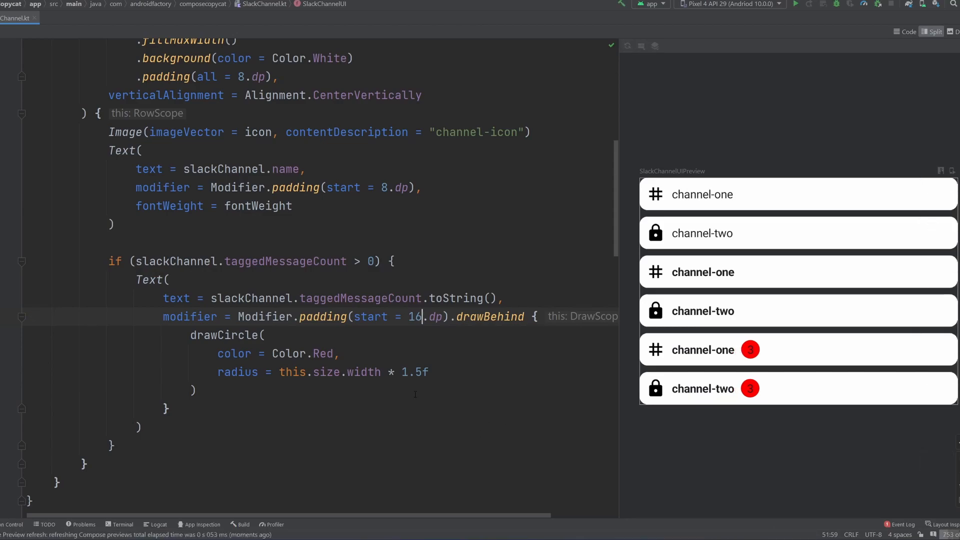
pyautogui.moveTo(628, 445)
pyautogui.write('color = ,')
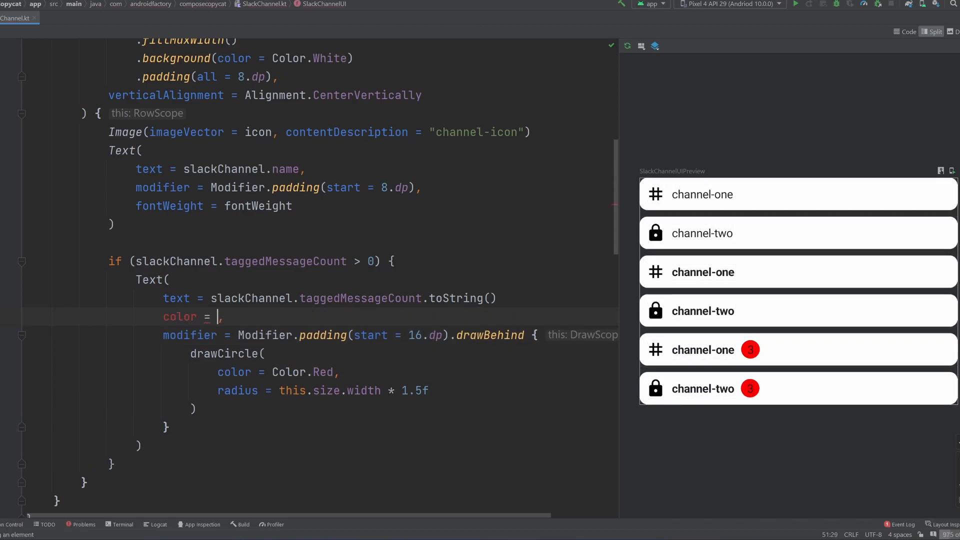
# Step: Give the tagged count Text color = Color.White
pyautogui.write('Color.W')
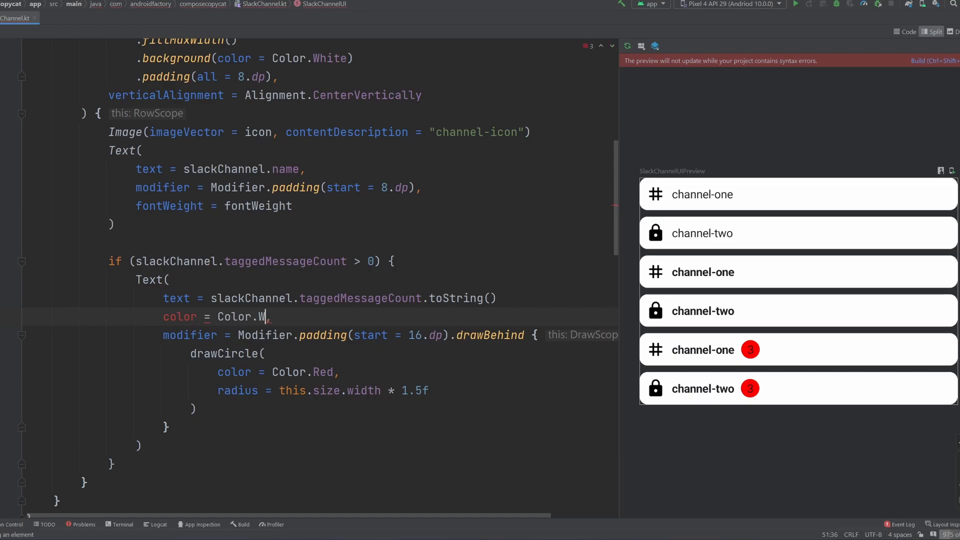
pyautogui.write('ite')
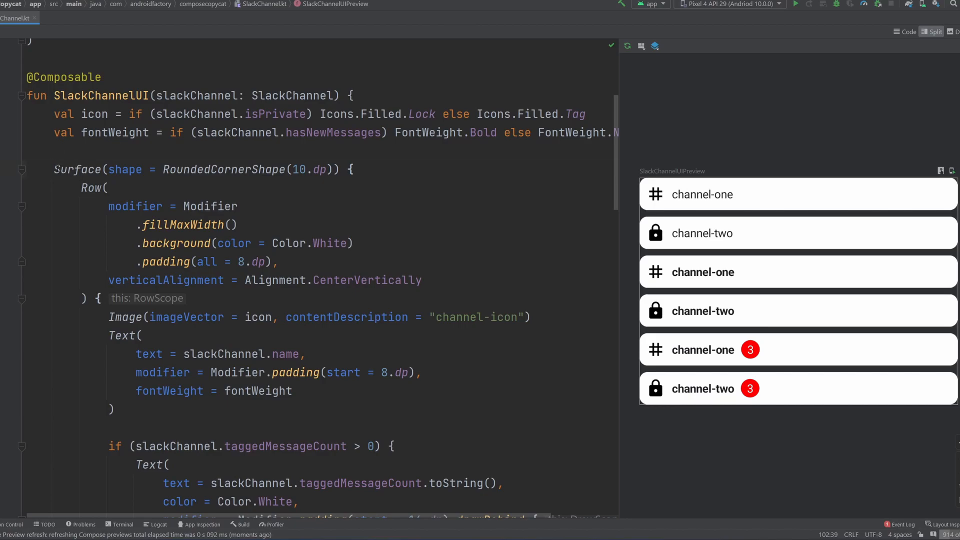
pyautogui.click(193, 169)
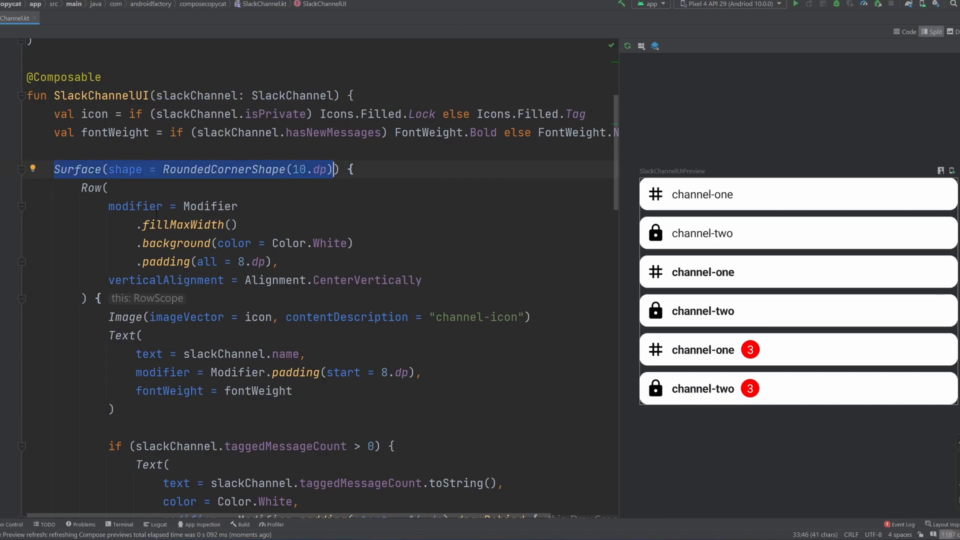
pyautogui.scroll(-3)
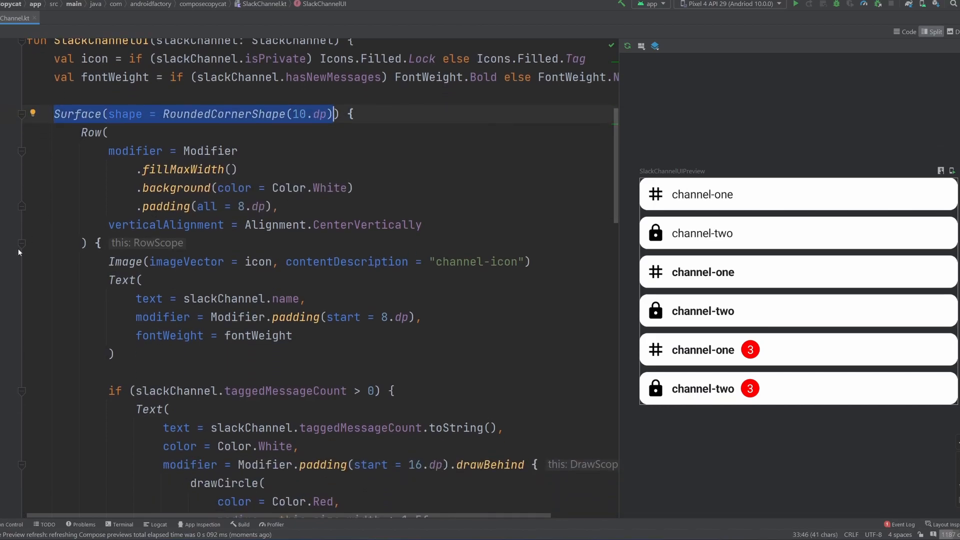
pyautogui.click(22, 244)
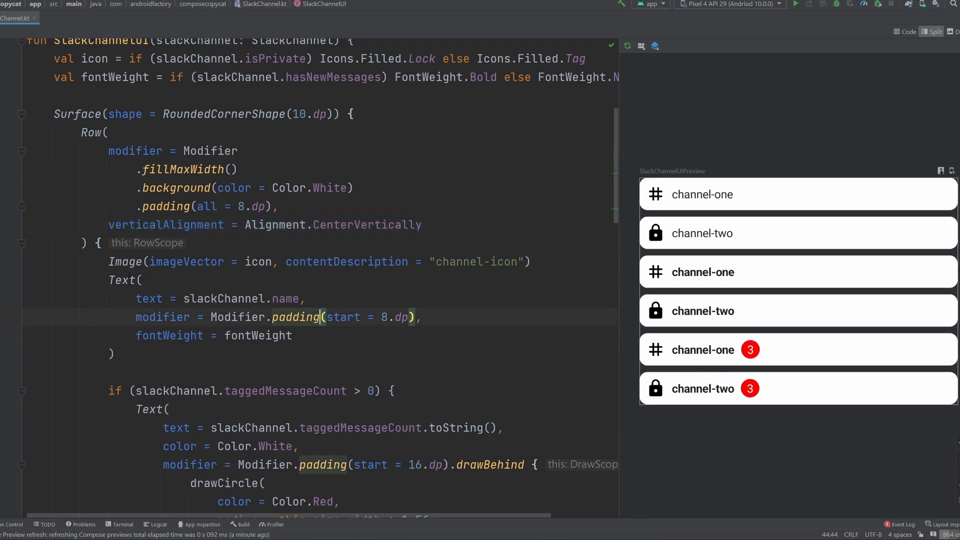
pyautogui.tripleClick(306, 262)
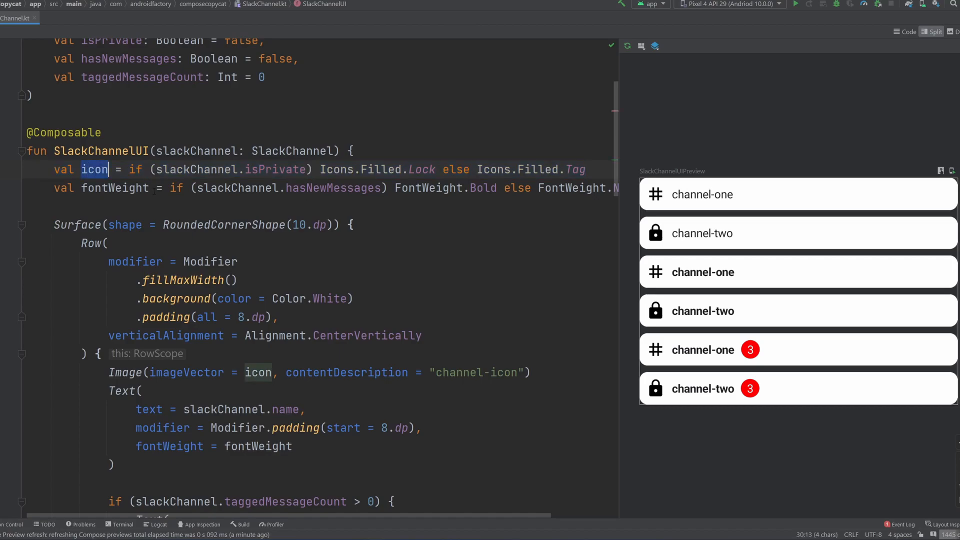
pyautogui.scroll(-3)
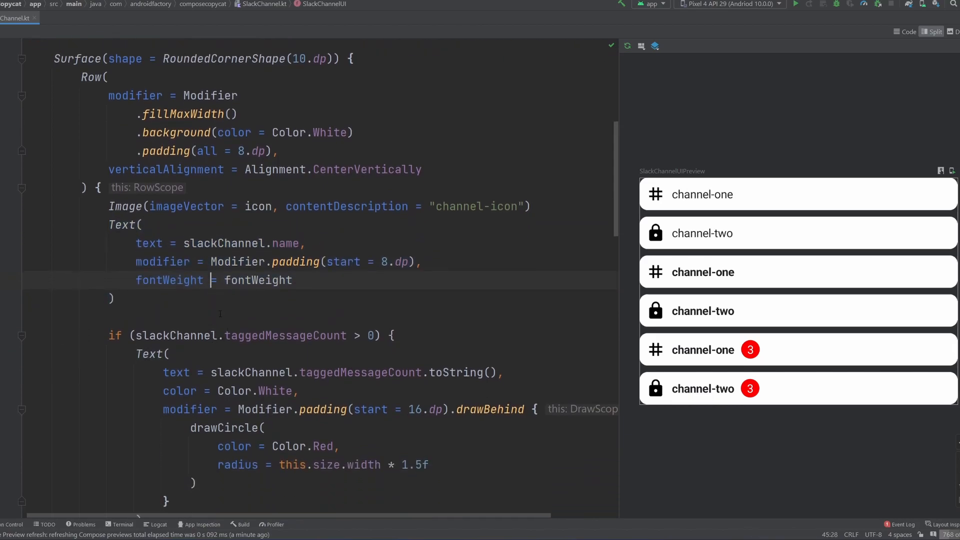
pyautogui.scroll(-3)
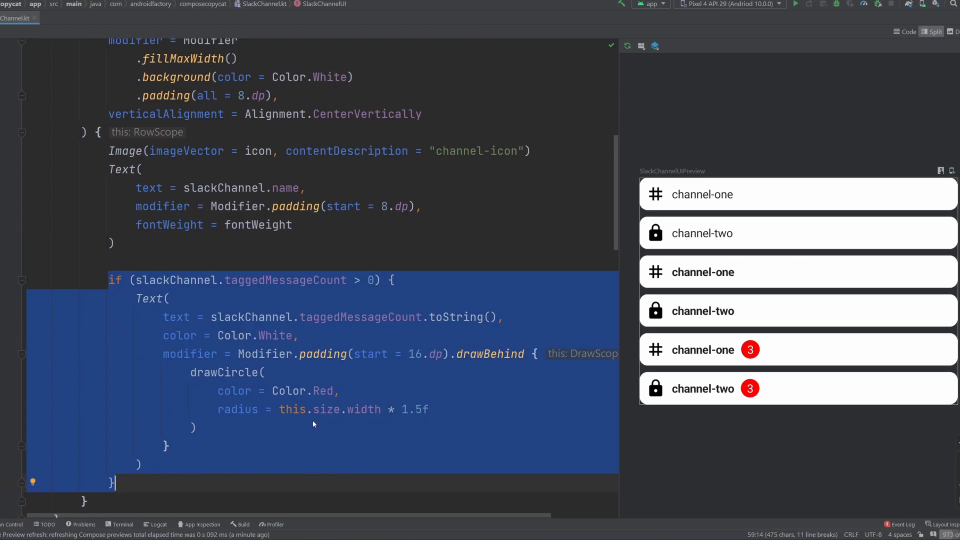
pyautogui.moveTo(311, 410)
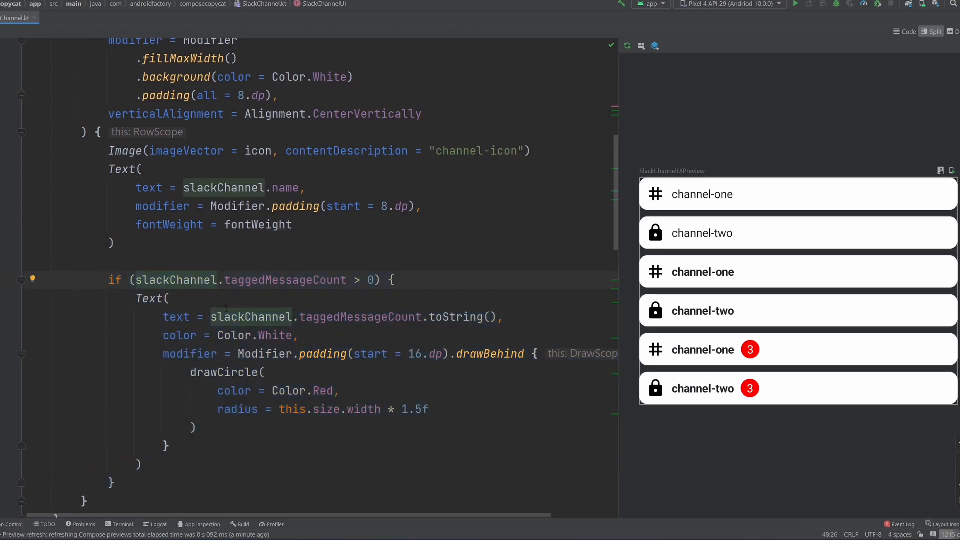
pyautogui.click(170, 298)
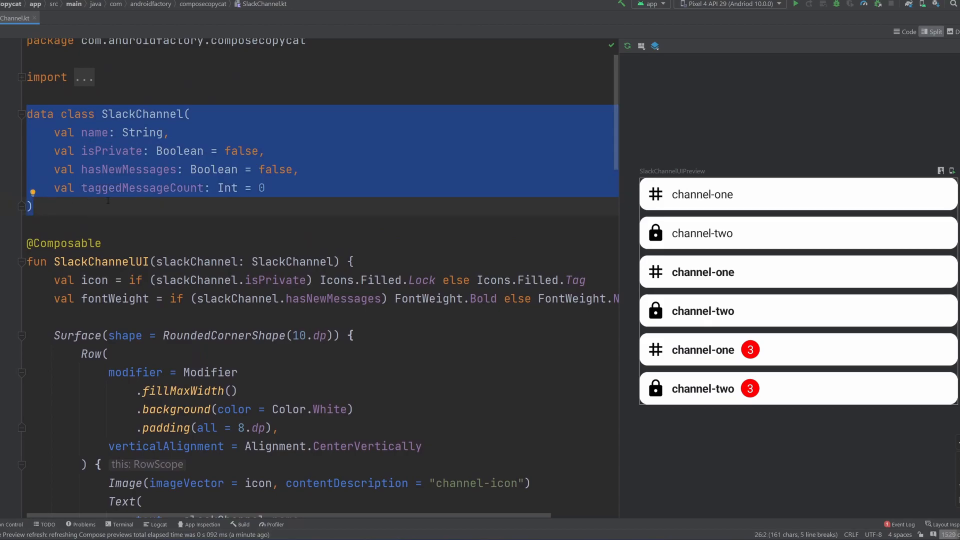
pyautogui.moveTo(289, 173)
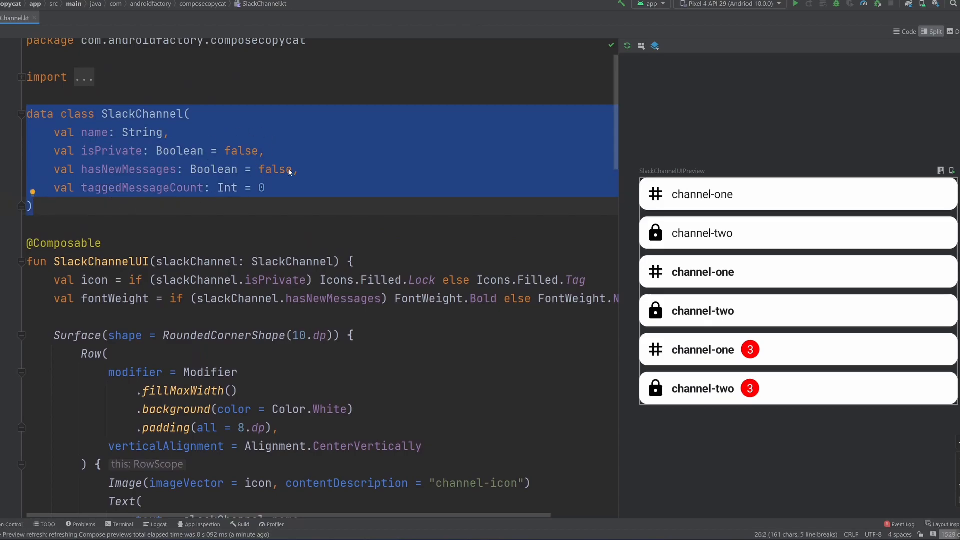
pyautogui.moveTo(174, 174)
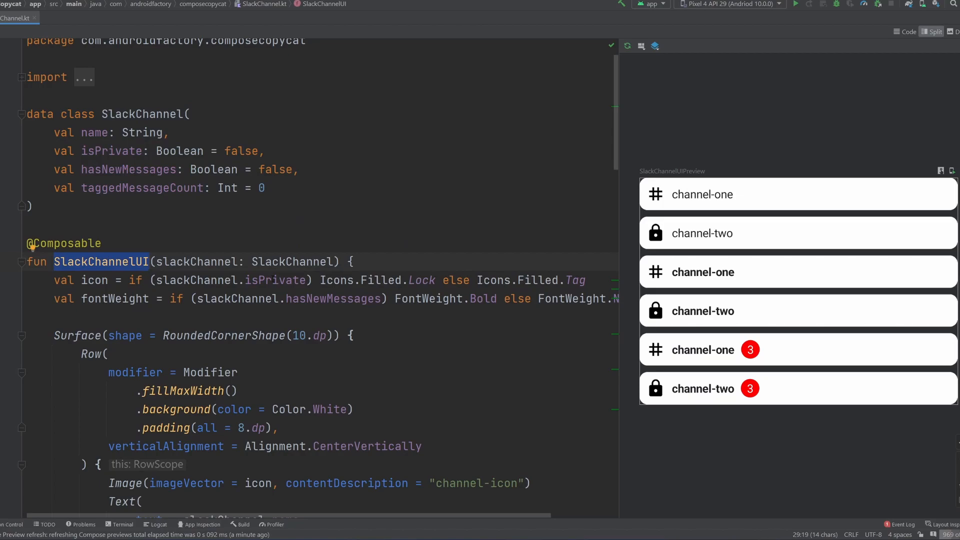
pyautogui.scroll(-3)
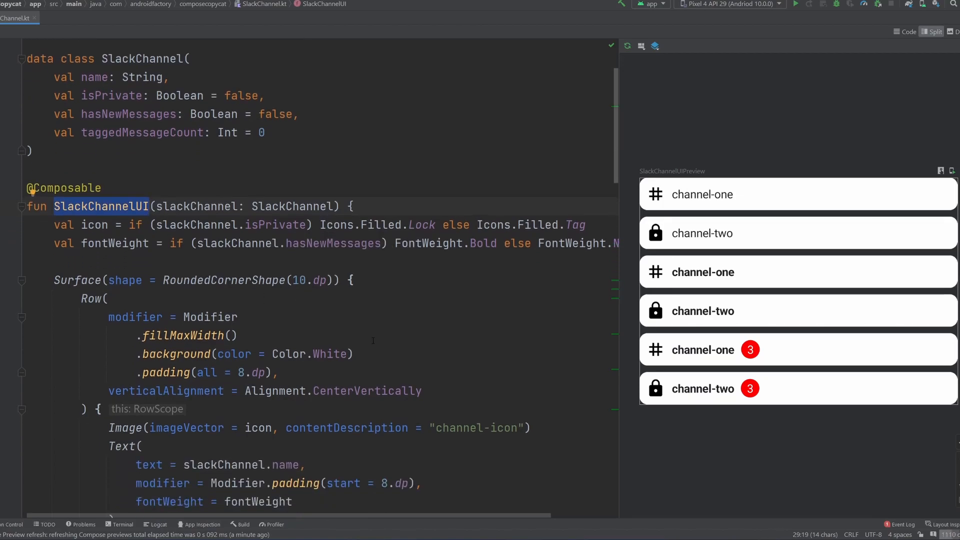
pyautogui.scroll(-3)
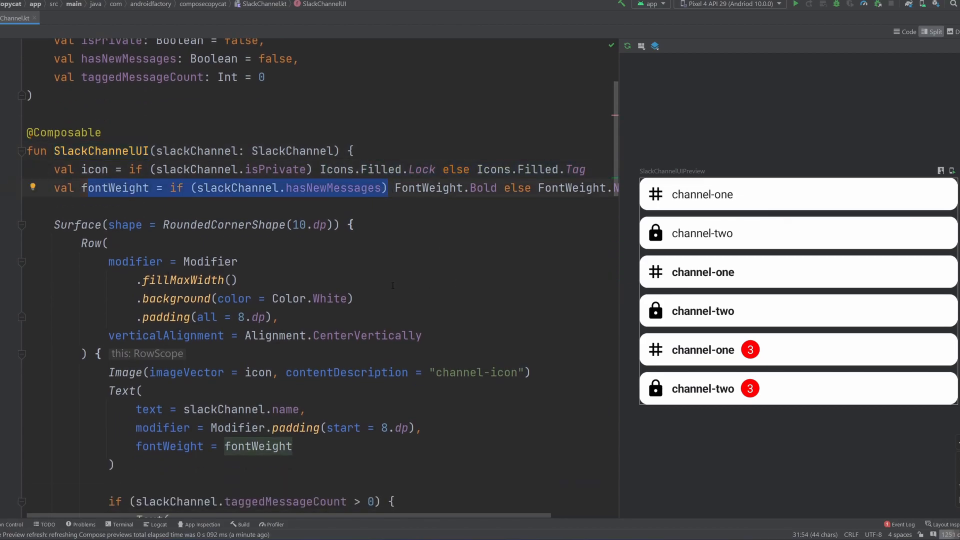
pyautogui.scroll(-3)
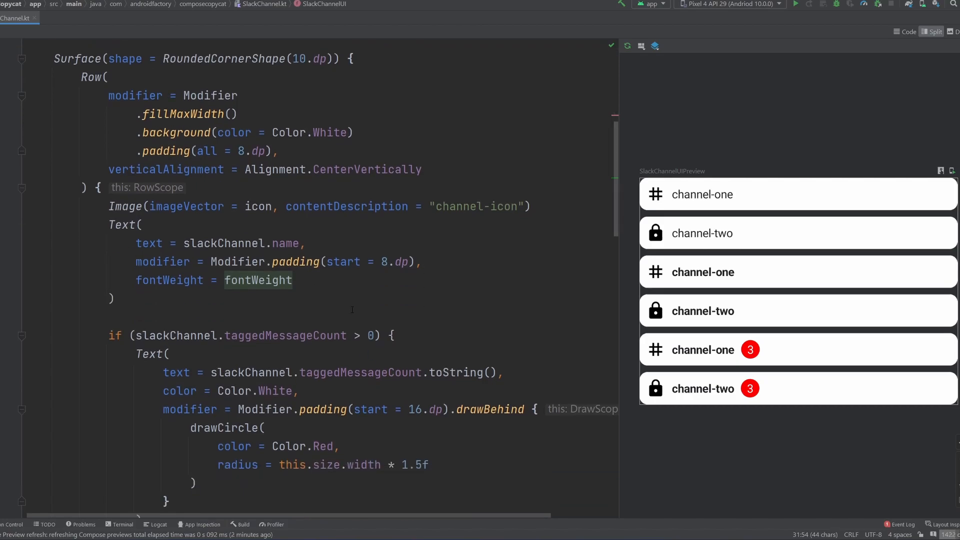
pyautogui.scroll(-3)
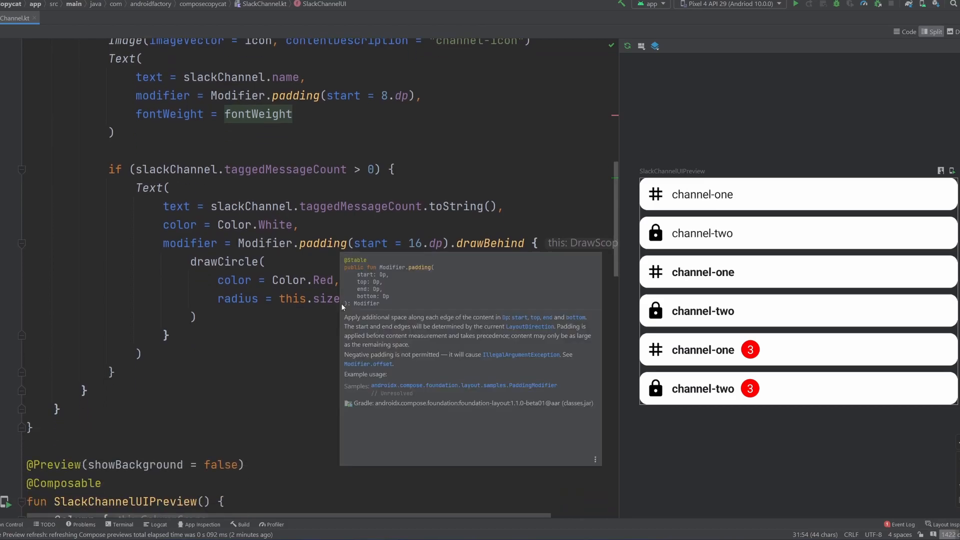
pyautogui.scroll(-3)
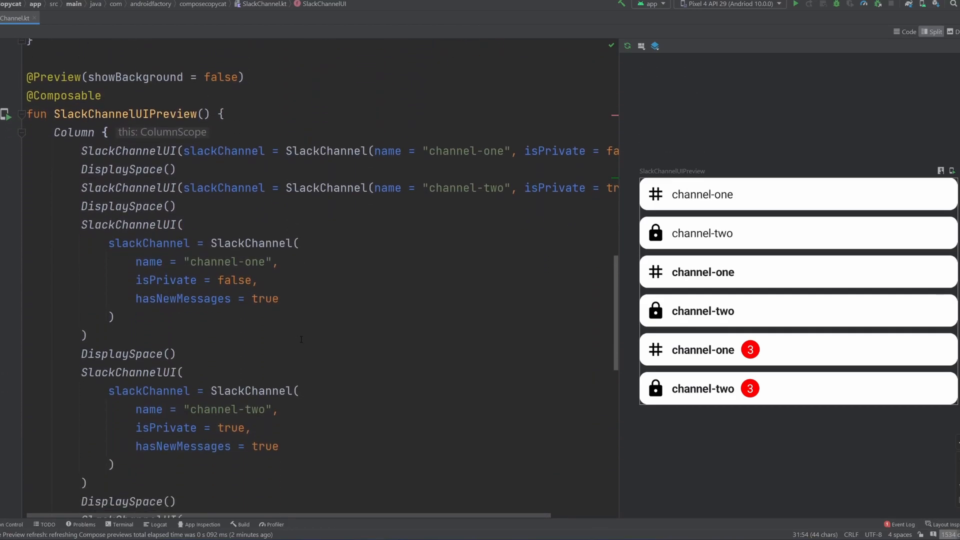
pyautogui.scroll(-3)
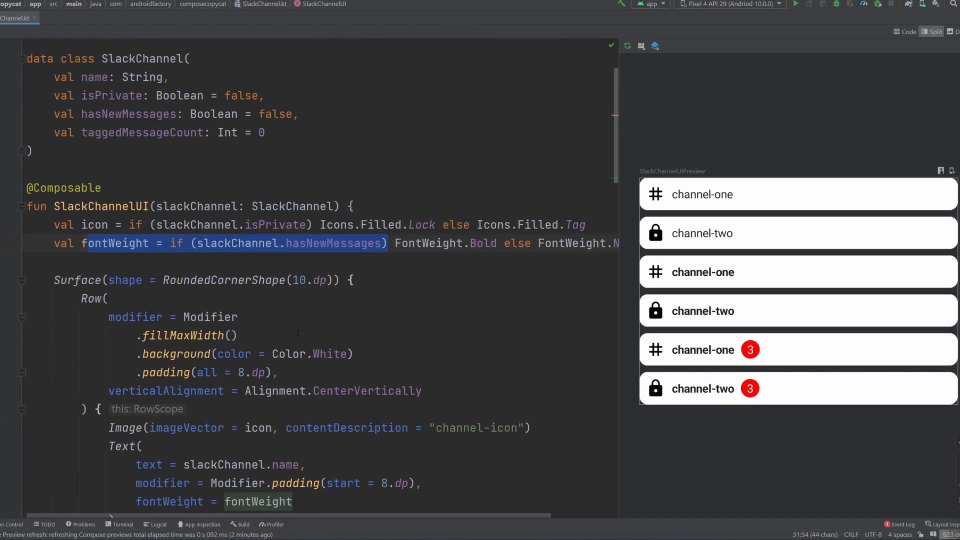
pyautogui.scroll(-3)
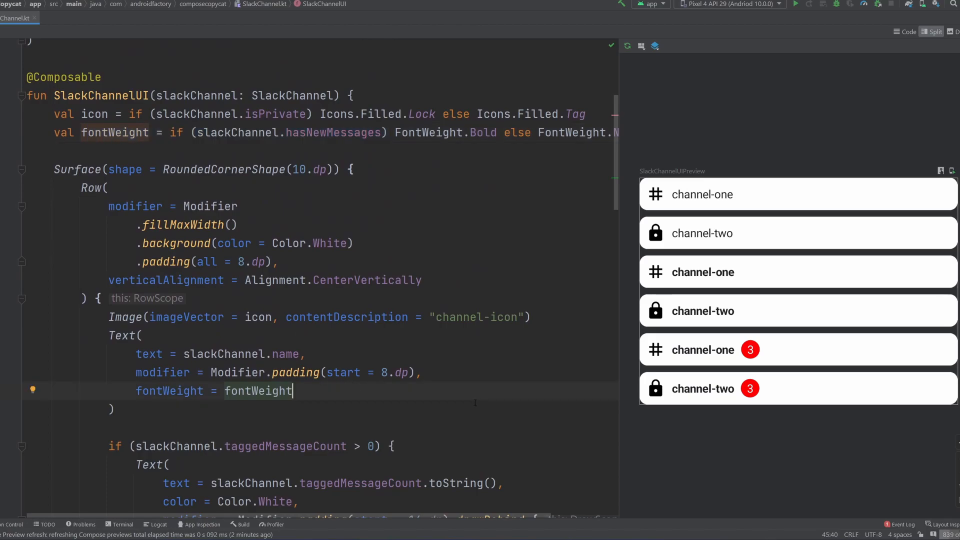
pyautogui.scroll(-3)
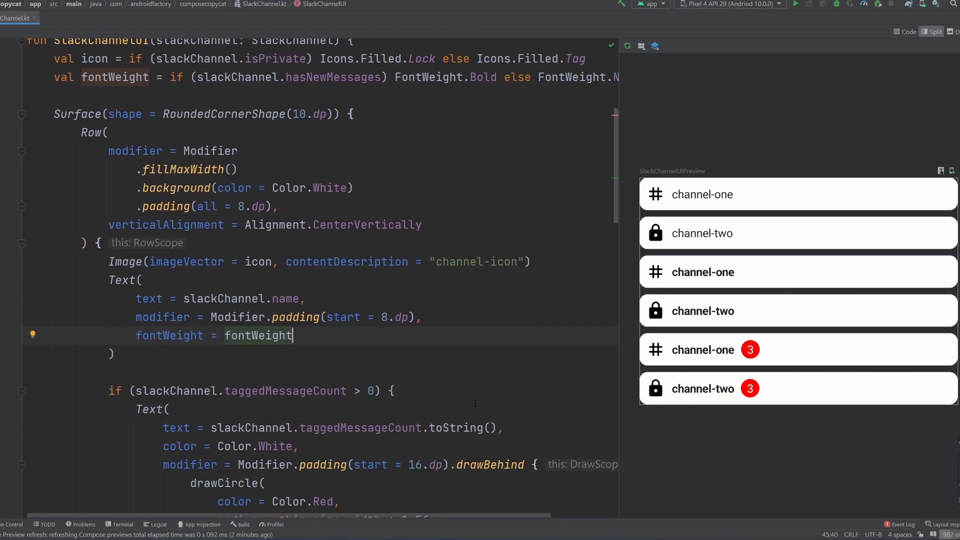